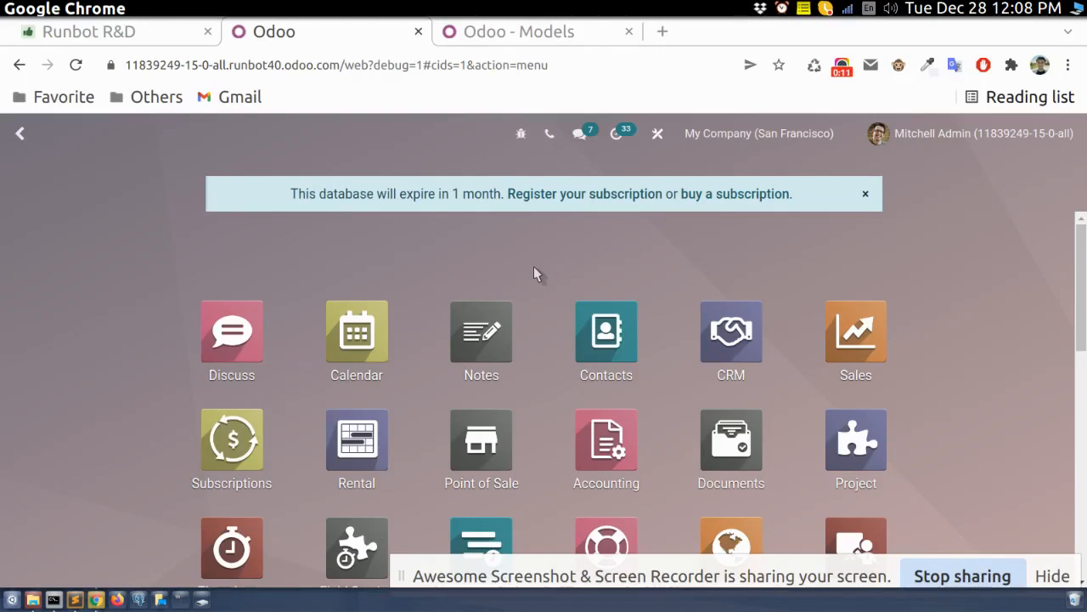
mouse_move(569, 263)
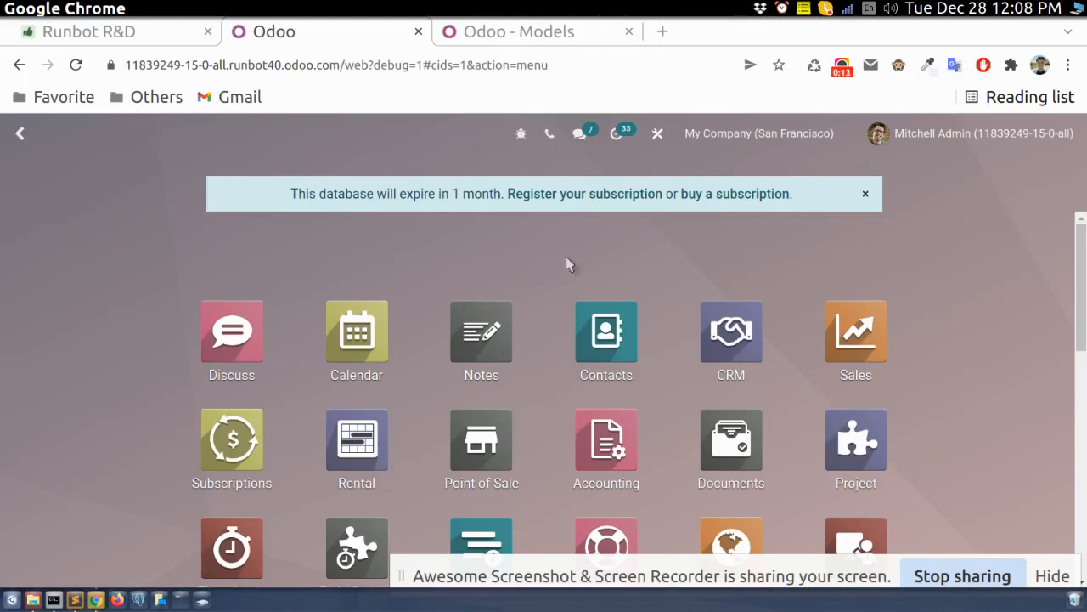
mouse_move(695, 243)
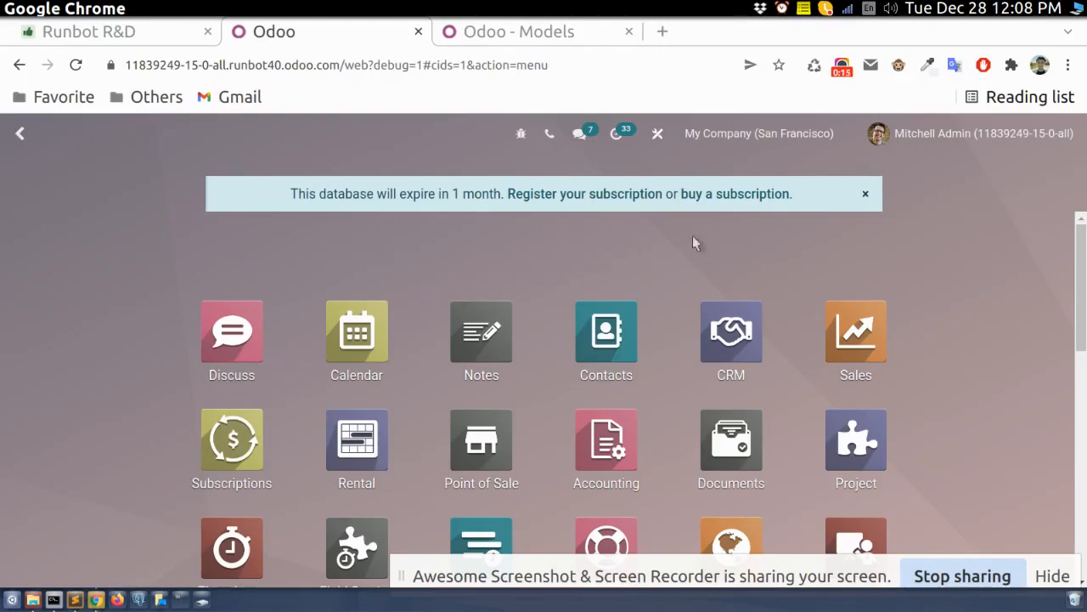
mouse_move(837, 259)
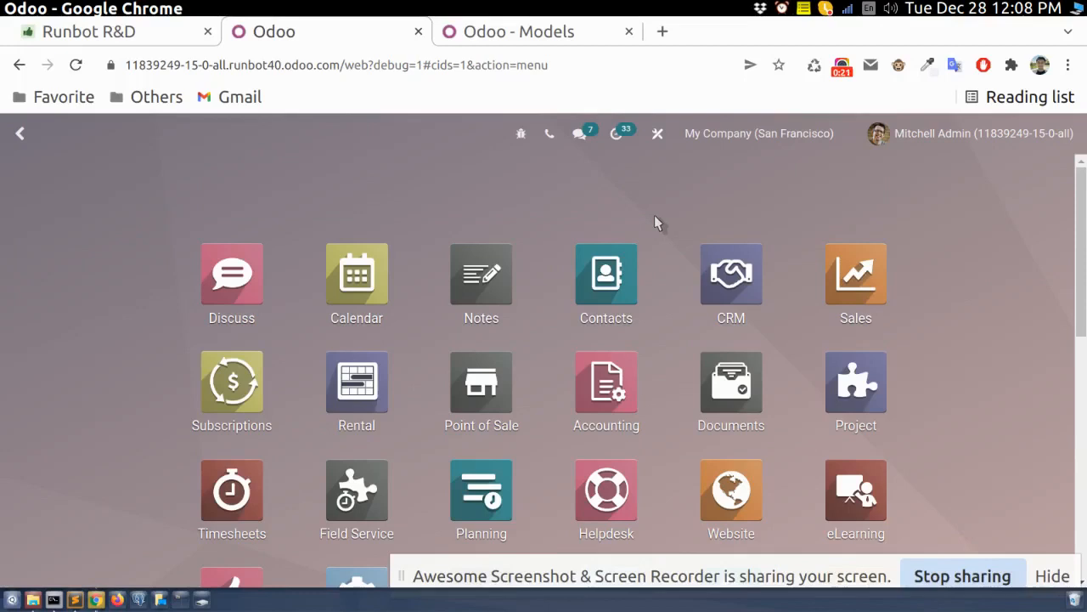
mouse_move(641, 217)
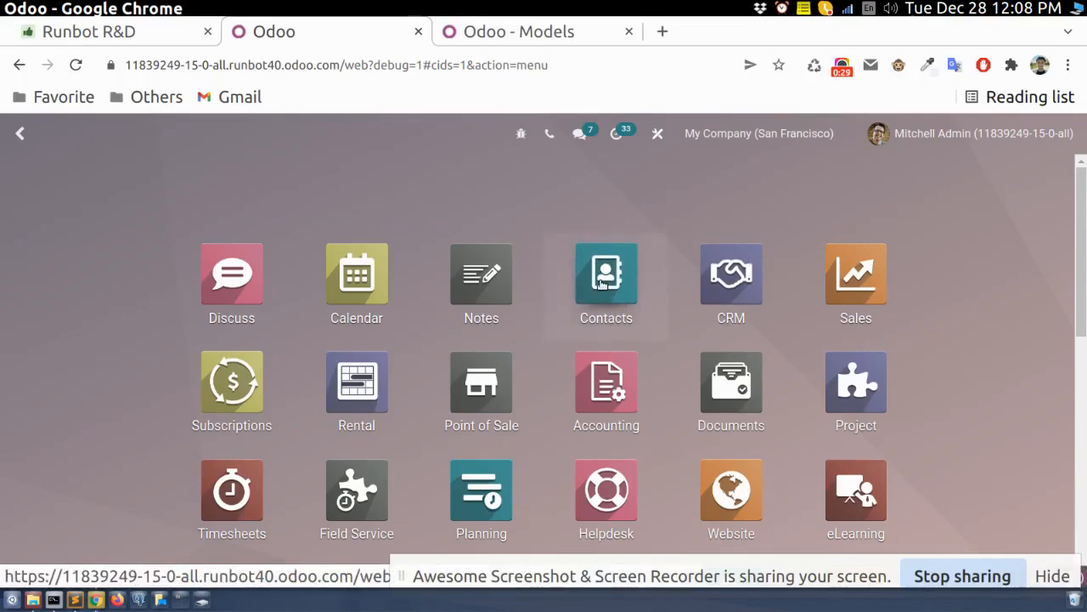
left_click(606, 273)
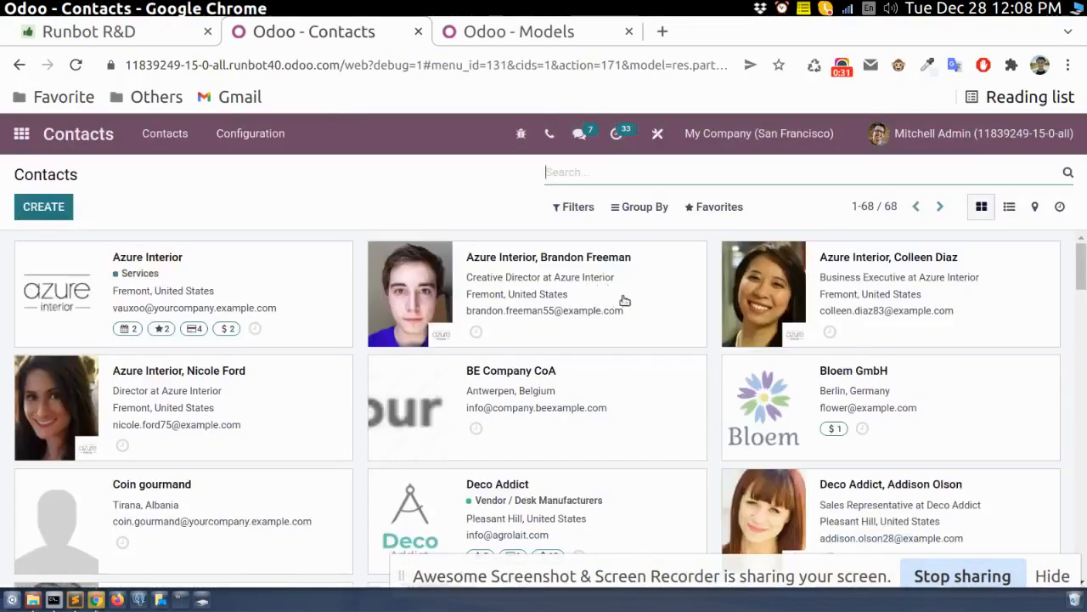
left_click(548, 257)
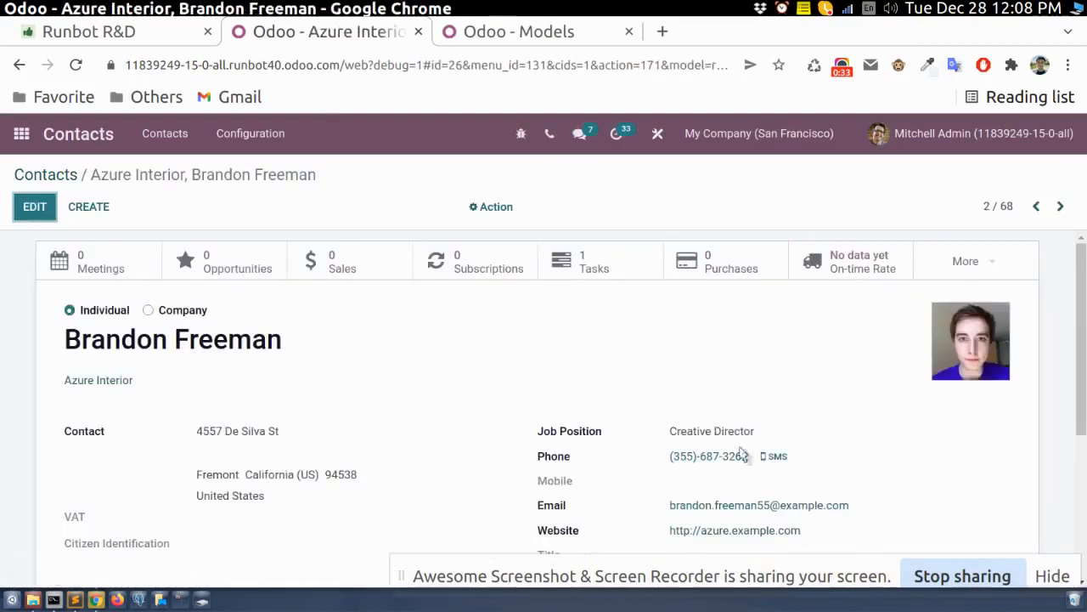
scroll("down", 3)
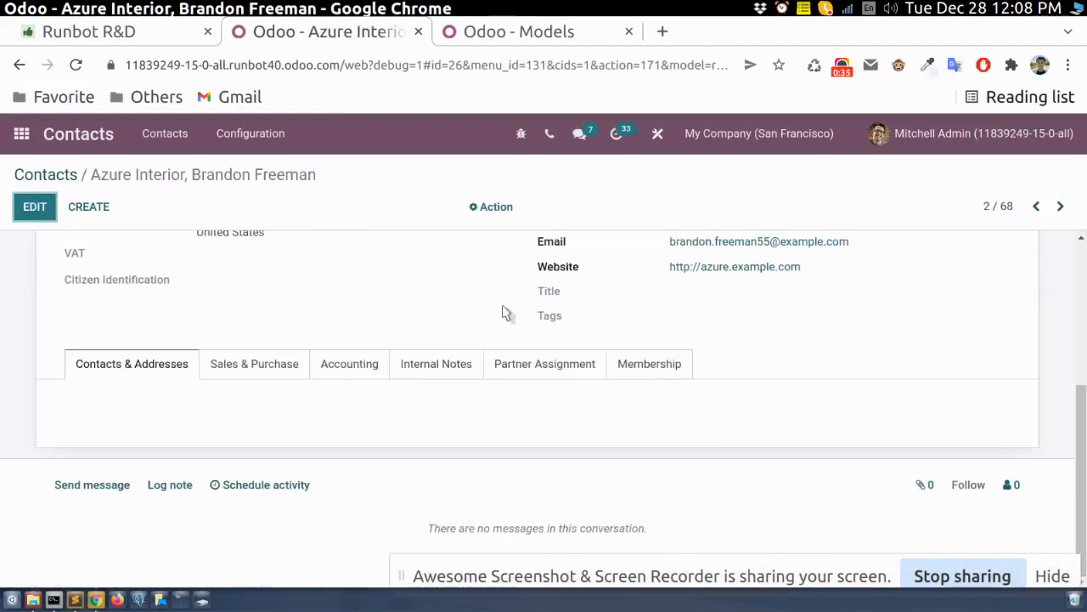
mouse_move(734, 221)
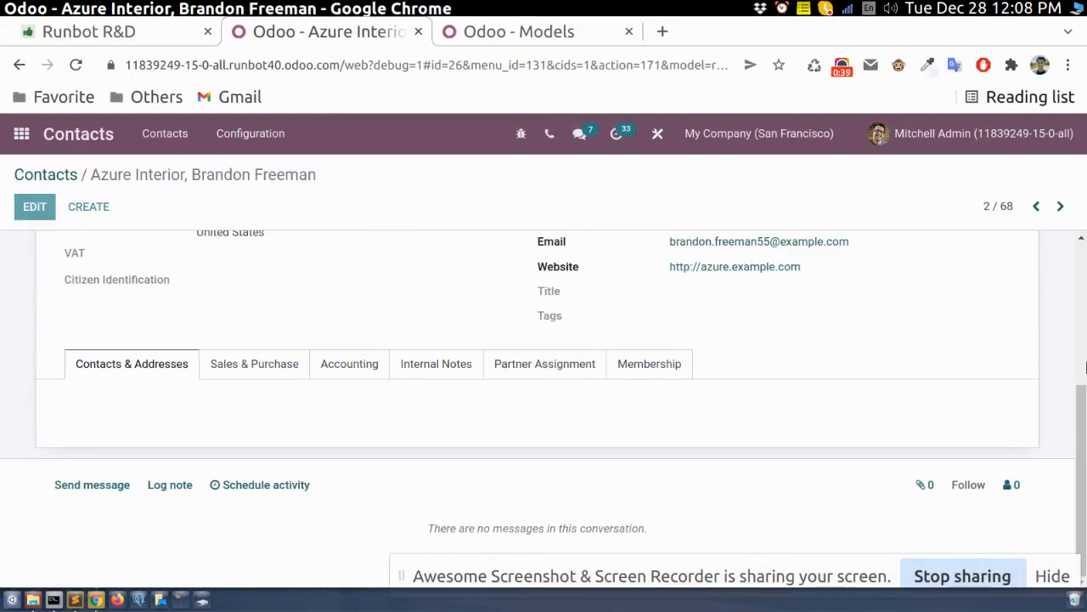
left_click(34, 206)
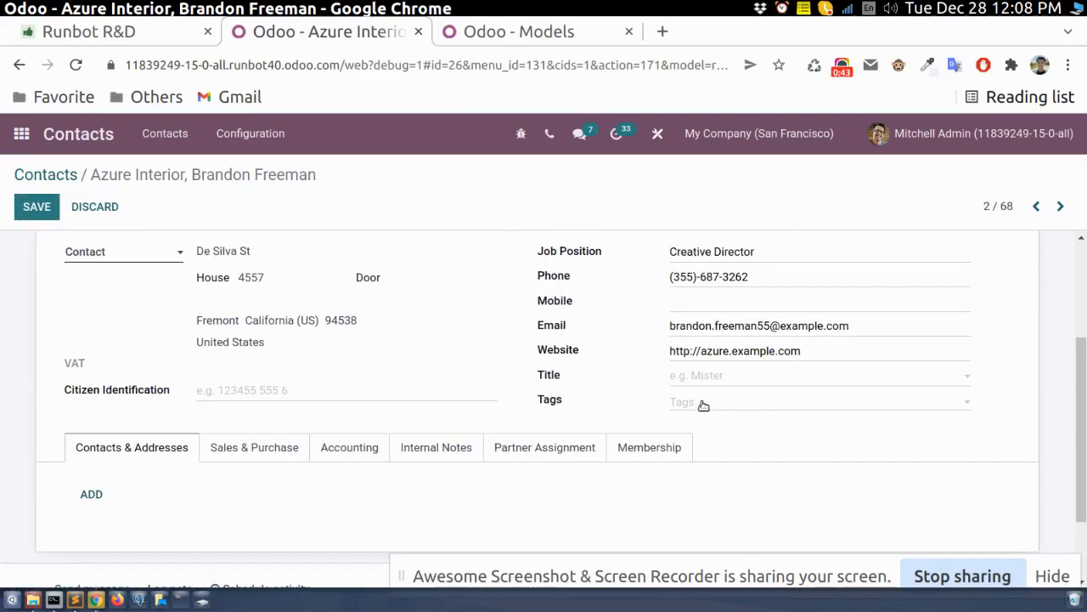
left_click(816, 401)
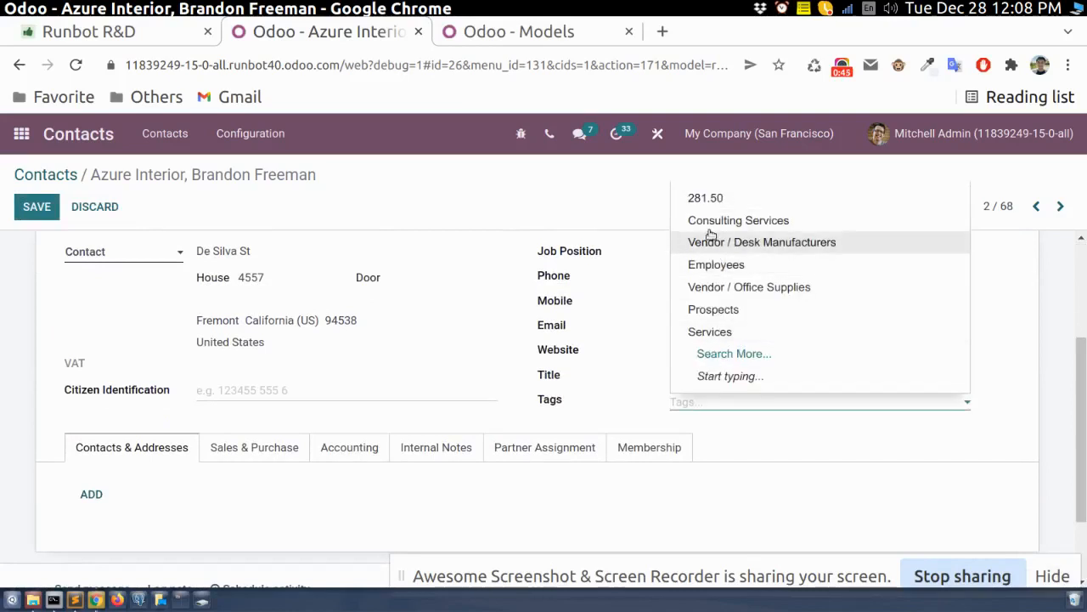
left_click(716, 264)
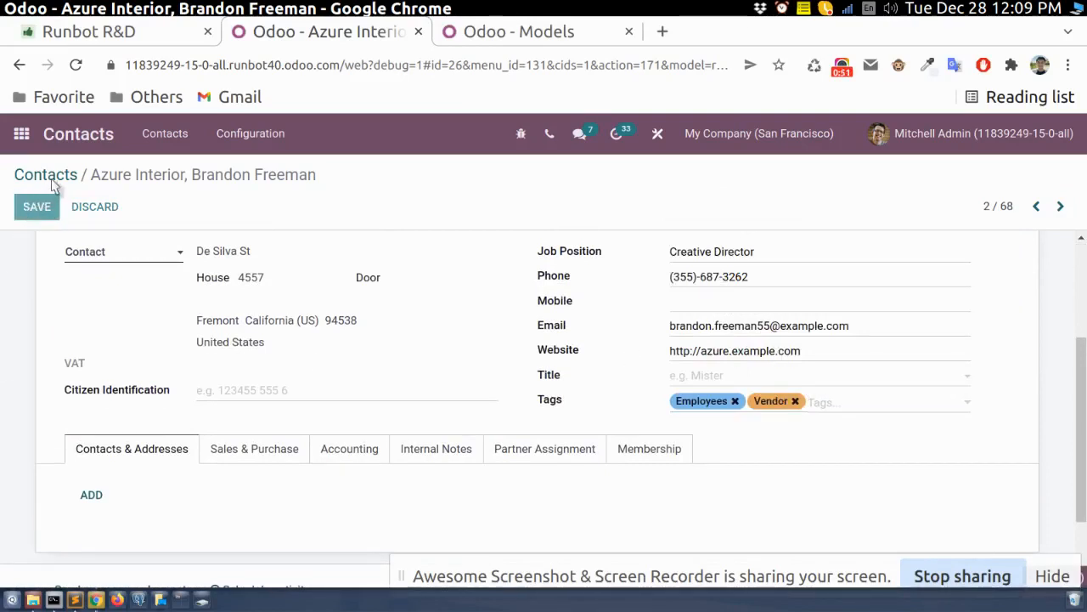
left_click(37, 207)
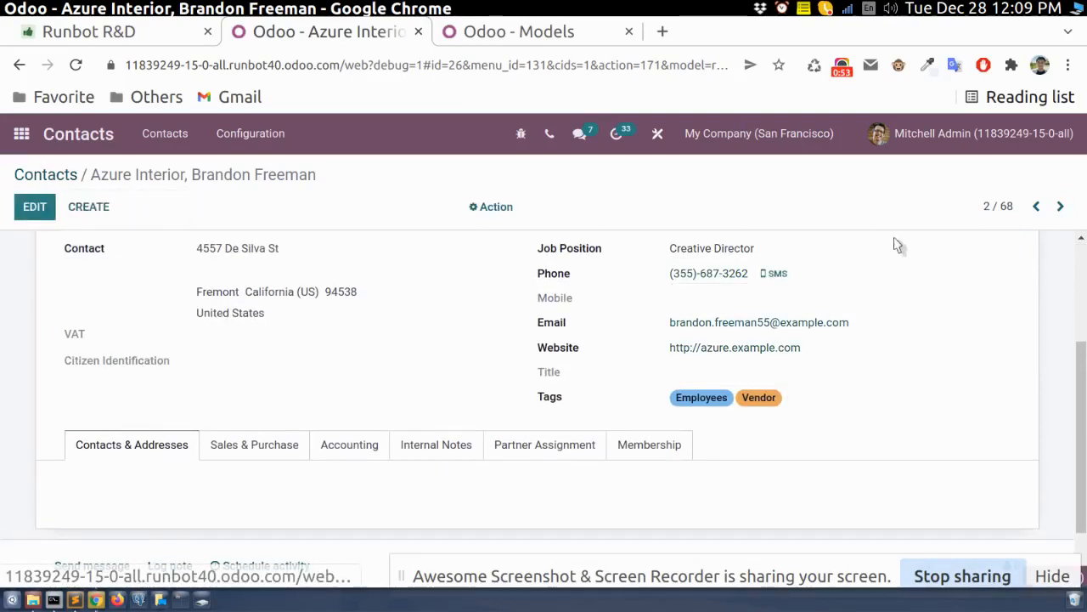
Filter the contacts list by the vendor tag, showing 5 results
left_click(45, 174)
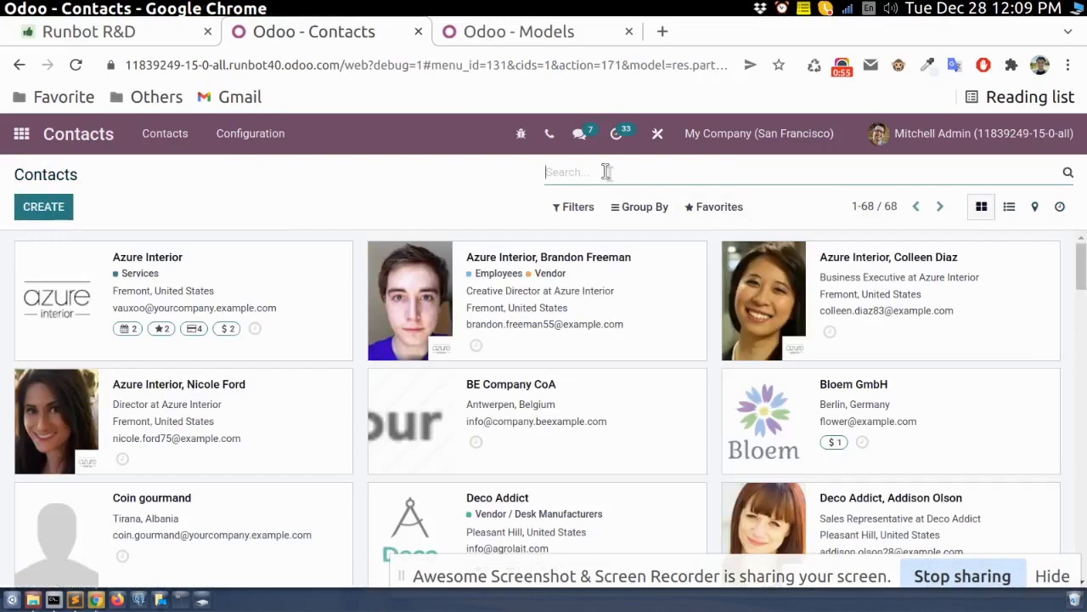
type("vendo")
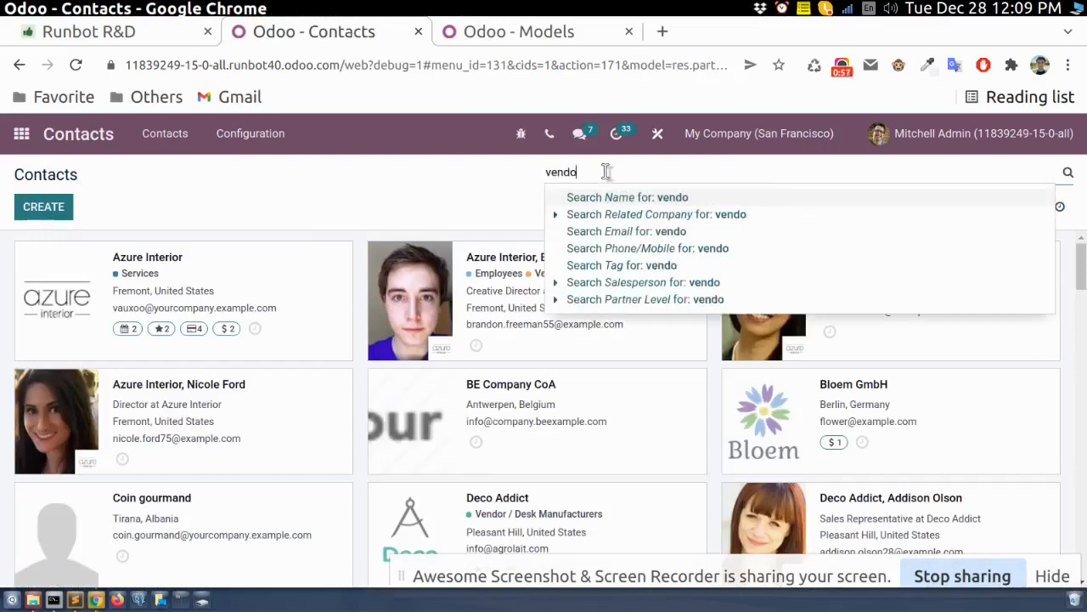
left_click(621, 265)
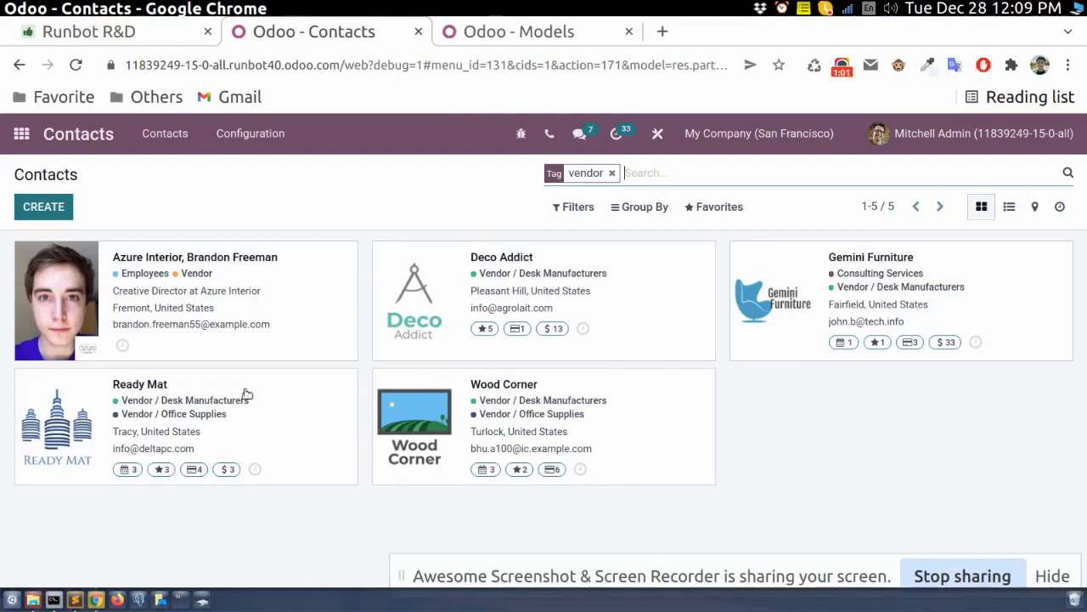
mouse_move(21, 133)
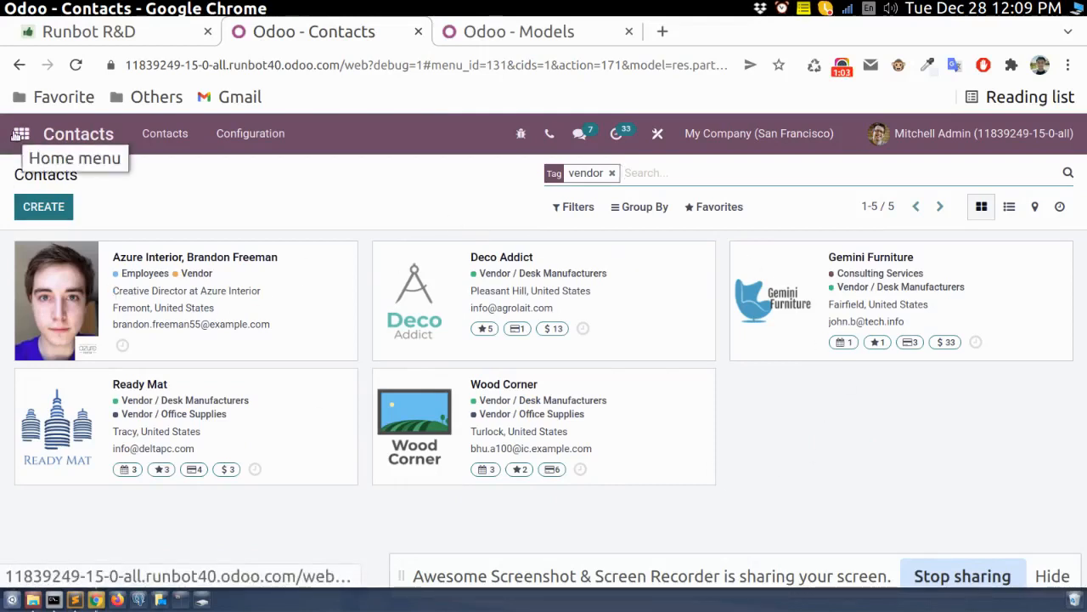
mouse_move(886, 244)
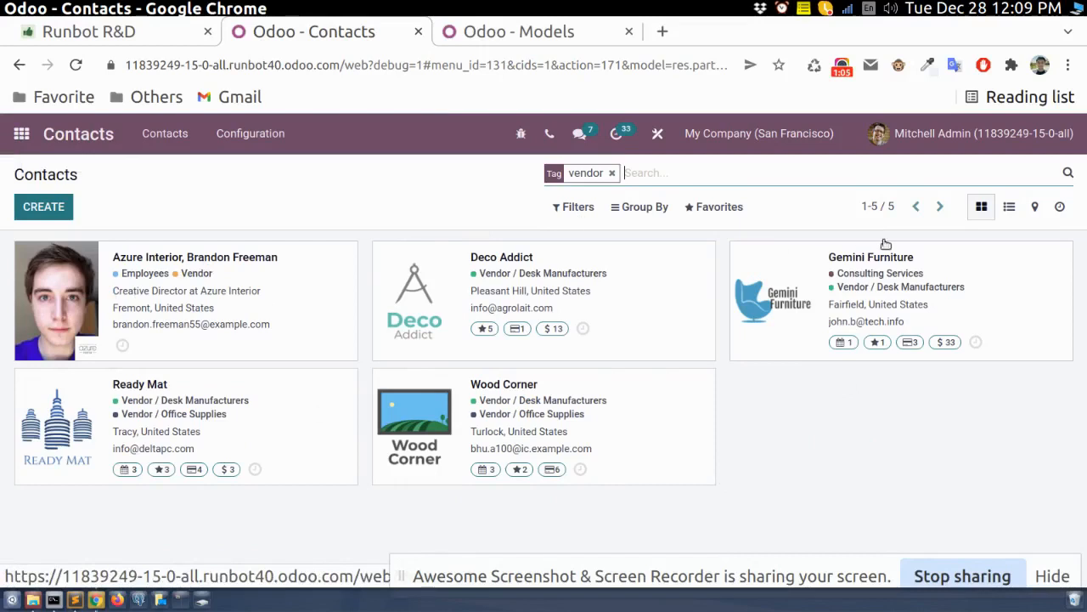
Open the CRM pipeline from the home screen, then go back to the apps home screen
left_click(21, 133)
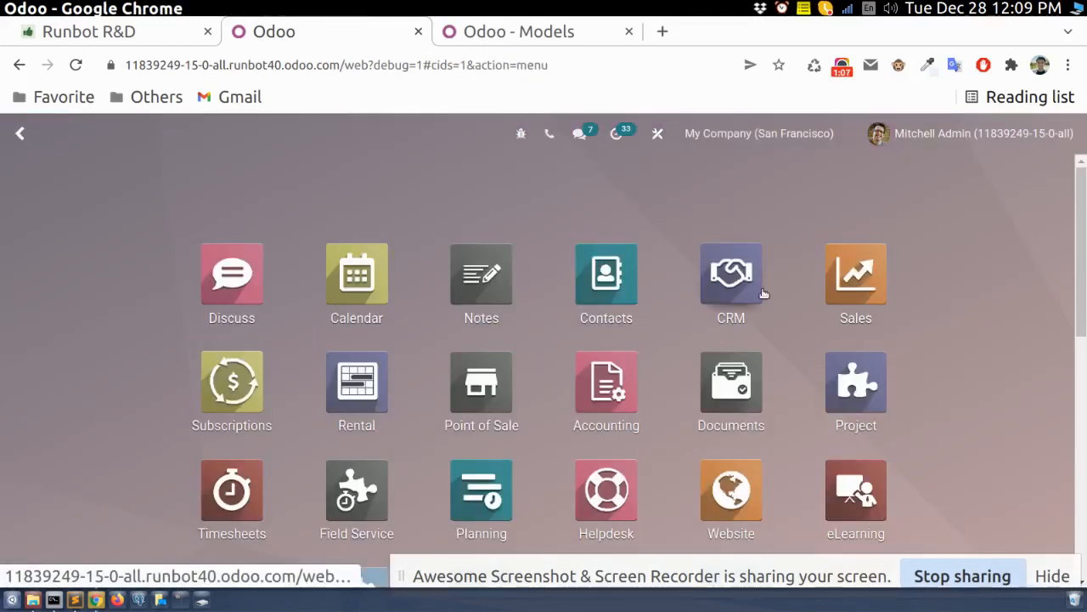
left_click(731, 272)
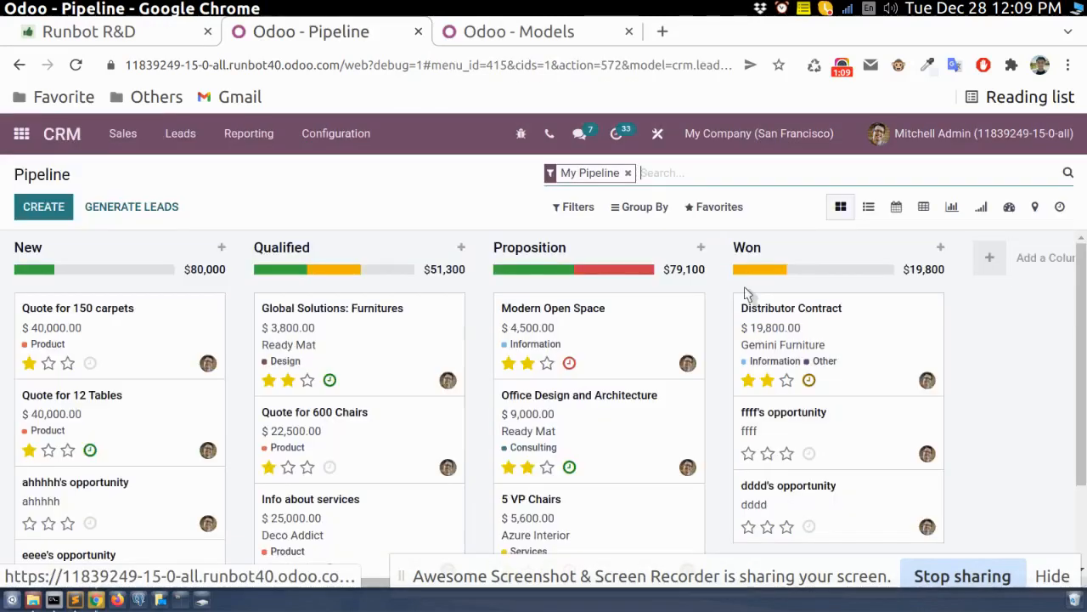
mouse_move(382, 353)
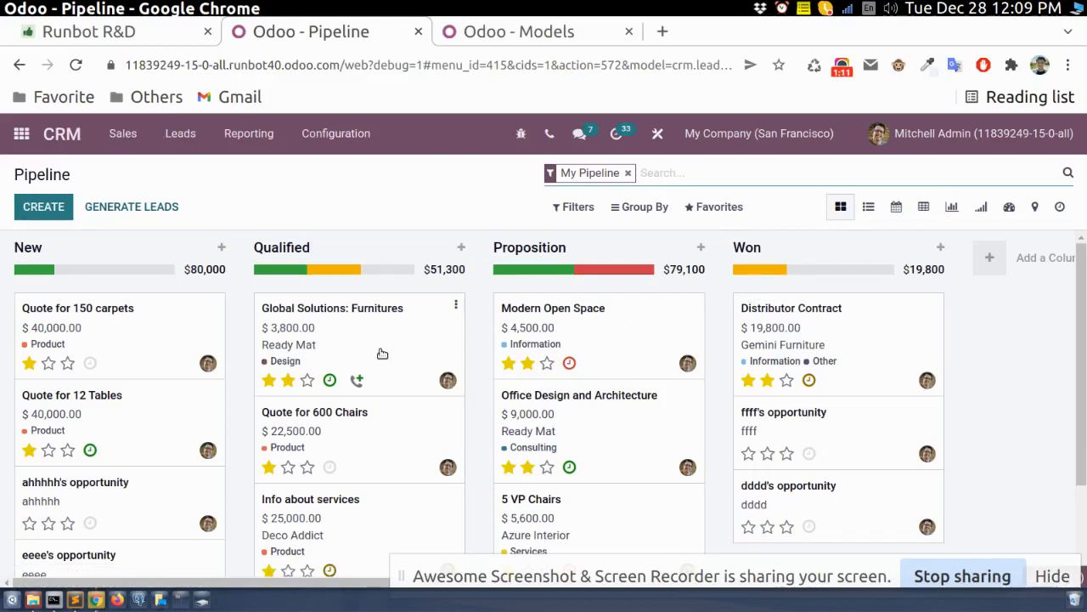
left_click(332, 307)
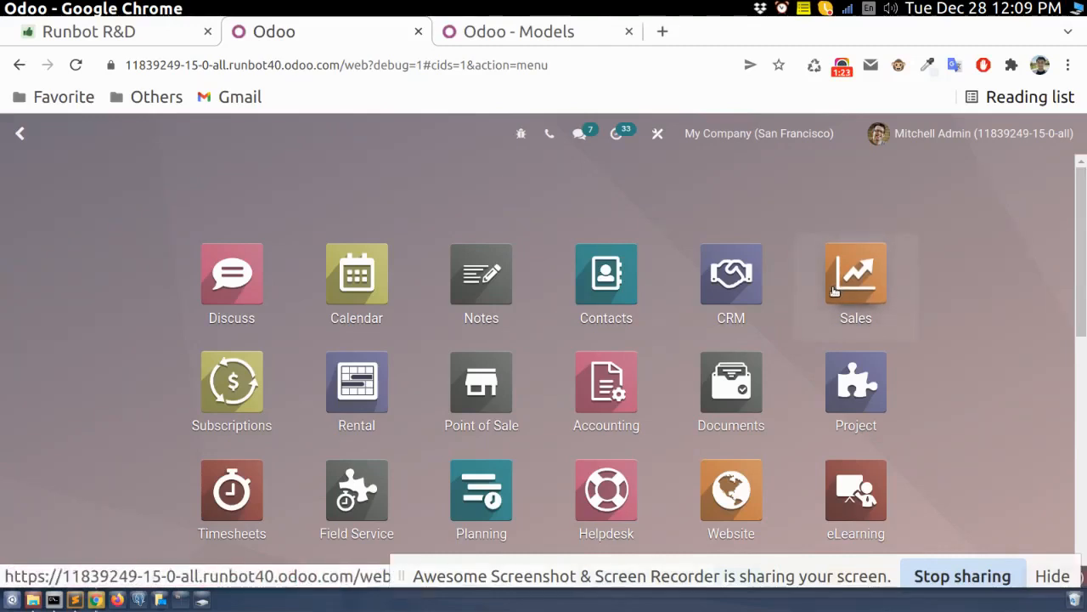
Open Azure Interior's sales order S00060 from Quotations, then switch to the third browser tab
left_click(856, 273)
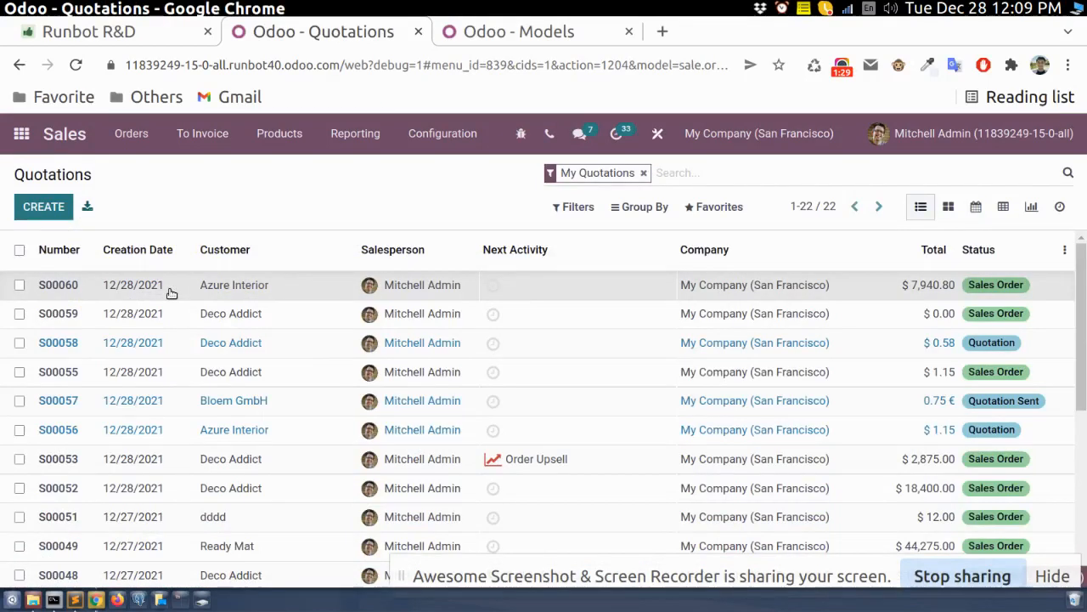
left_click(58, 285)
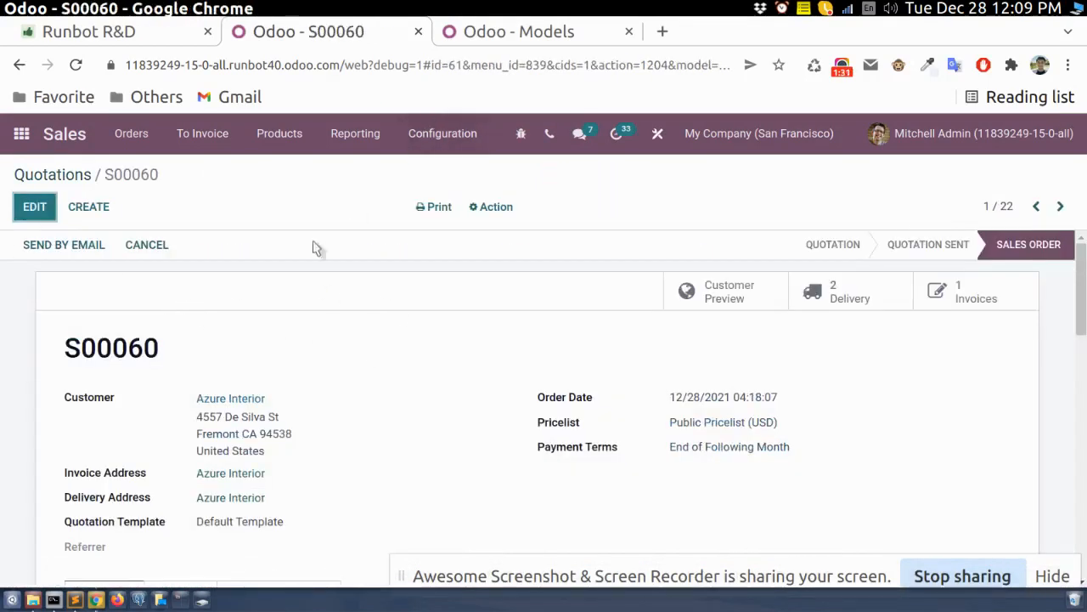
mouse_move(514, 121)
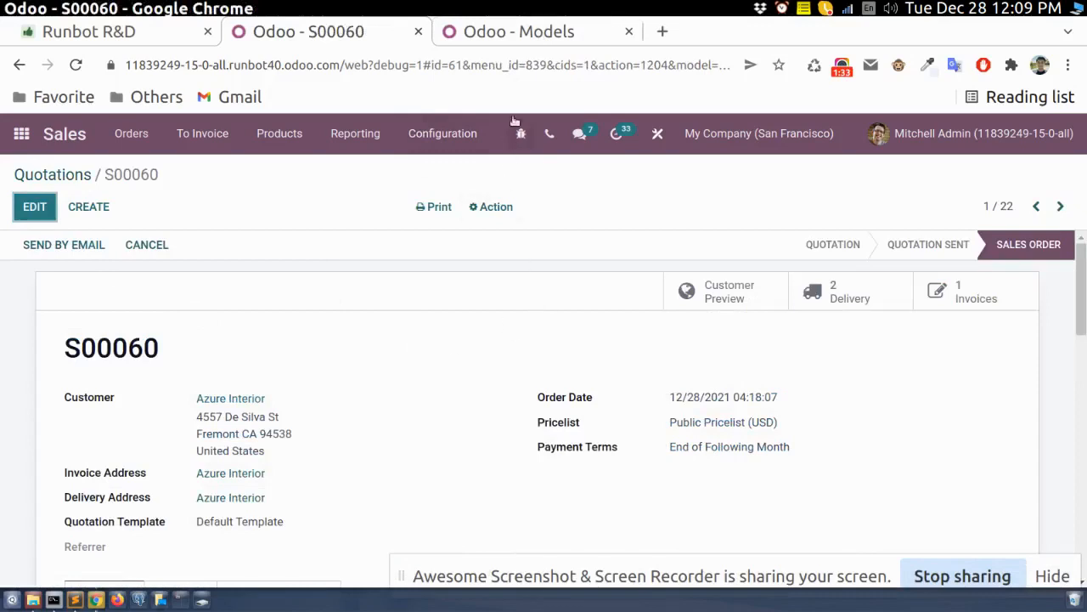
left_click(519, 31)
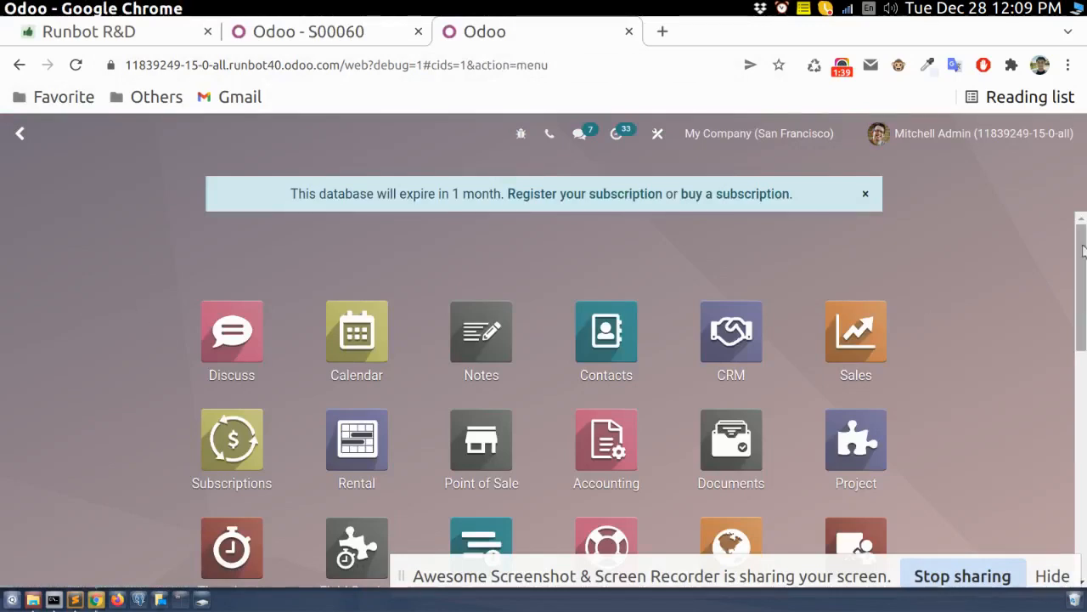
Search the home menu for 'models' and open Database Structure / Models, listing 1,350 models
scroll("down", 3)
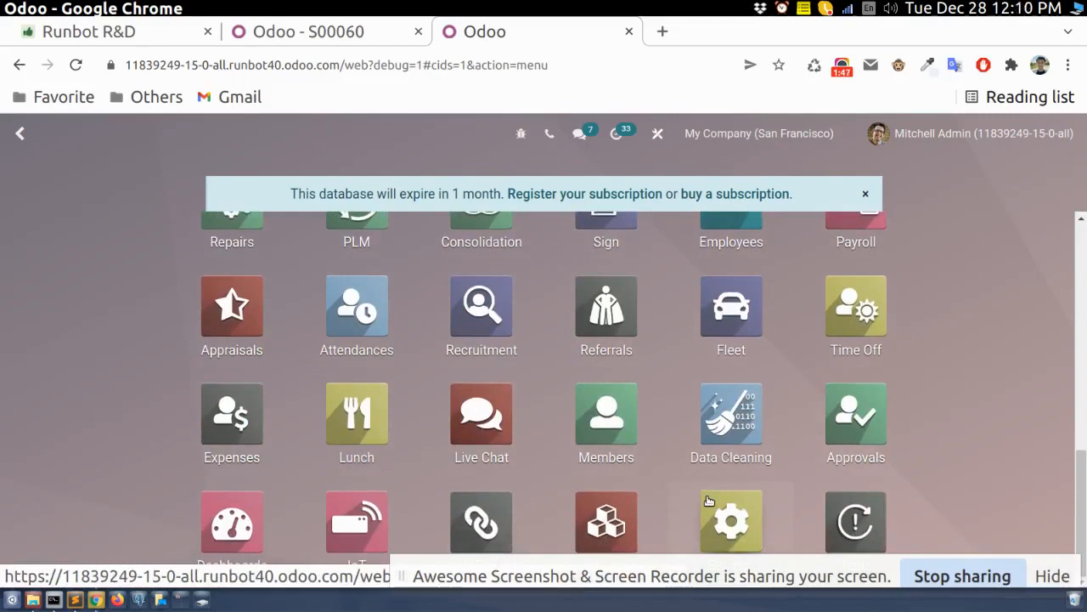
left_click(730, 521)
type("models")
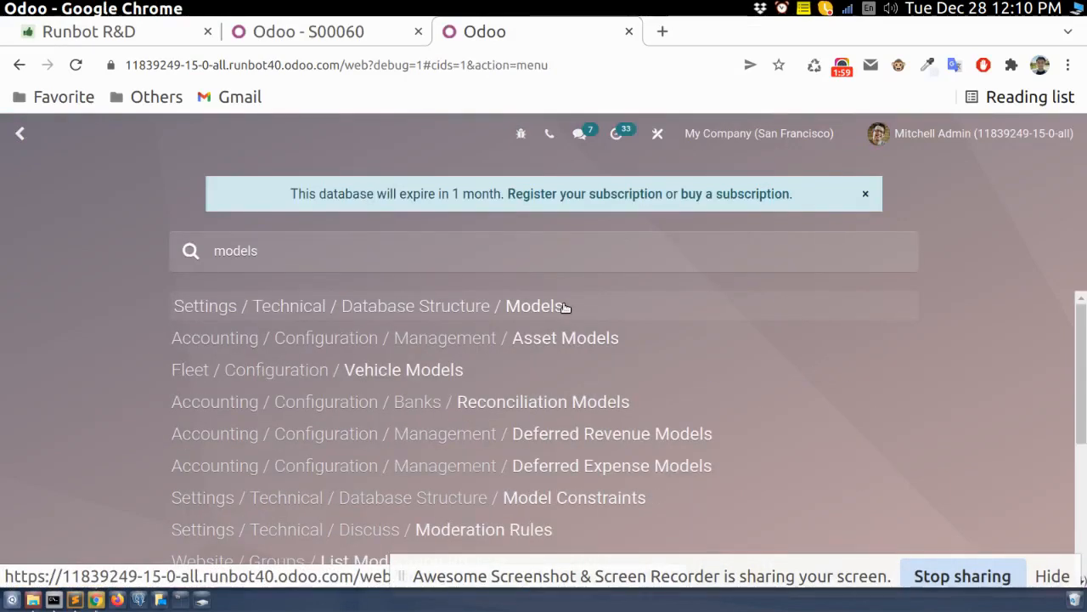
left_click(534, 306)
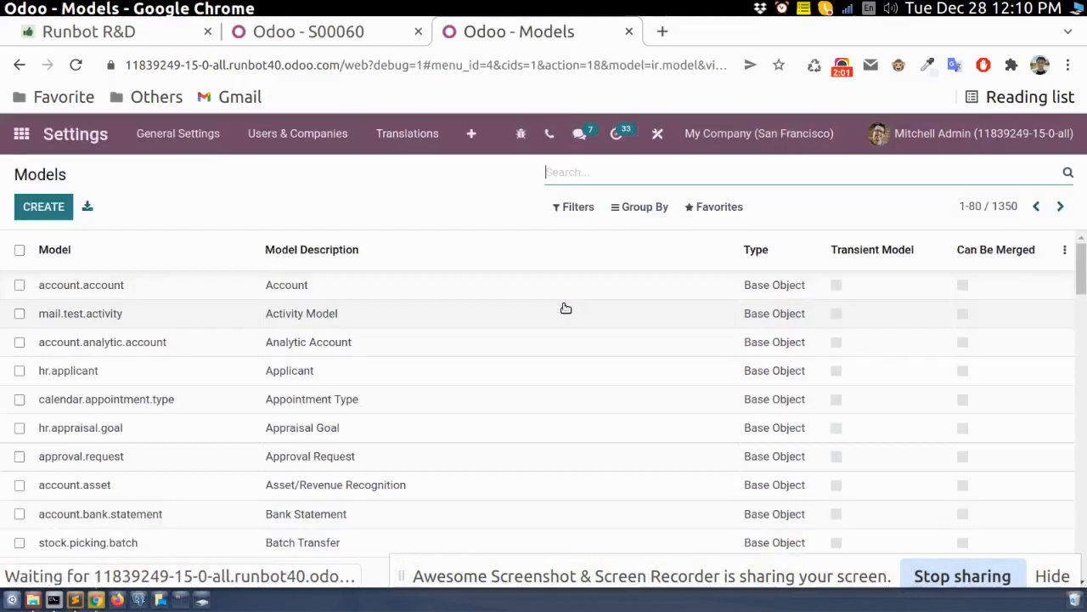
Create a new model described as Sales Tag with technical name x_sale_tags, showing Access Rights
left_click(44, 206)
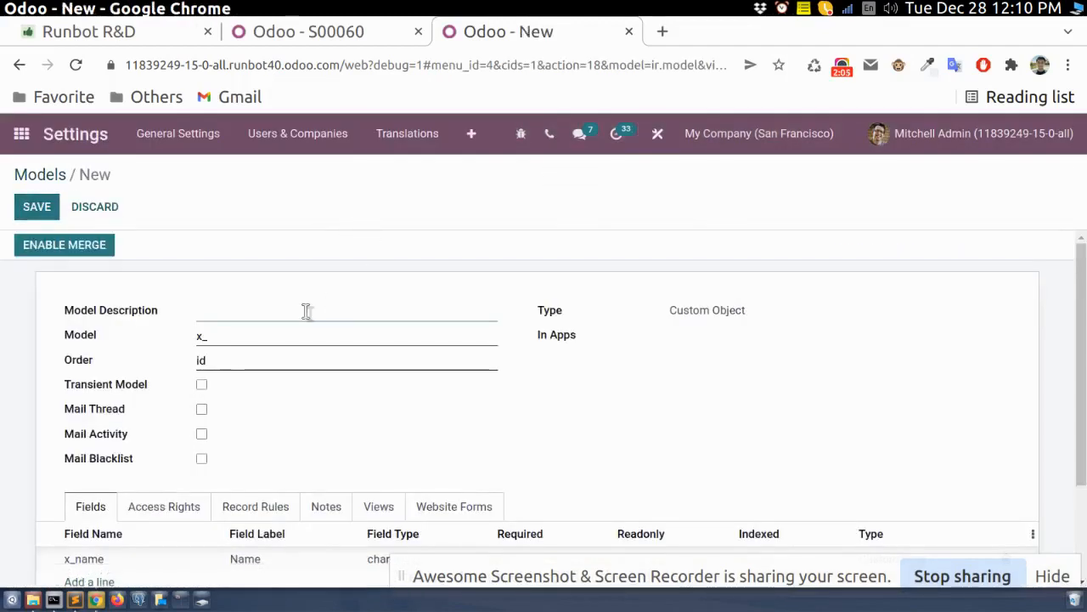
left_click(306, 310)
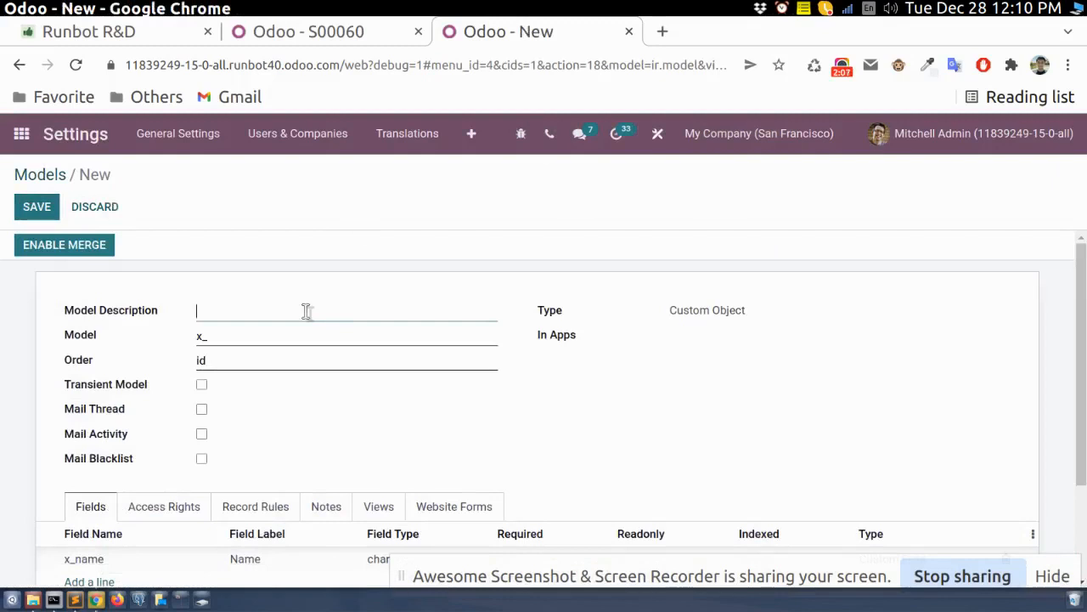
type("Sales Tag")
left_click(347, 335)
type("sale_tags")
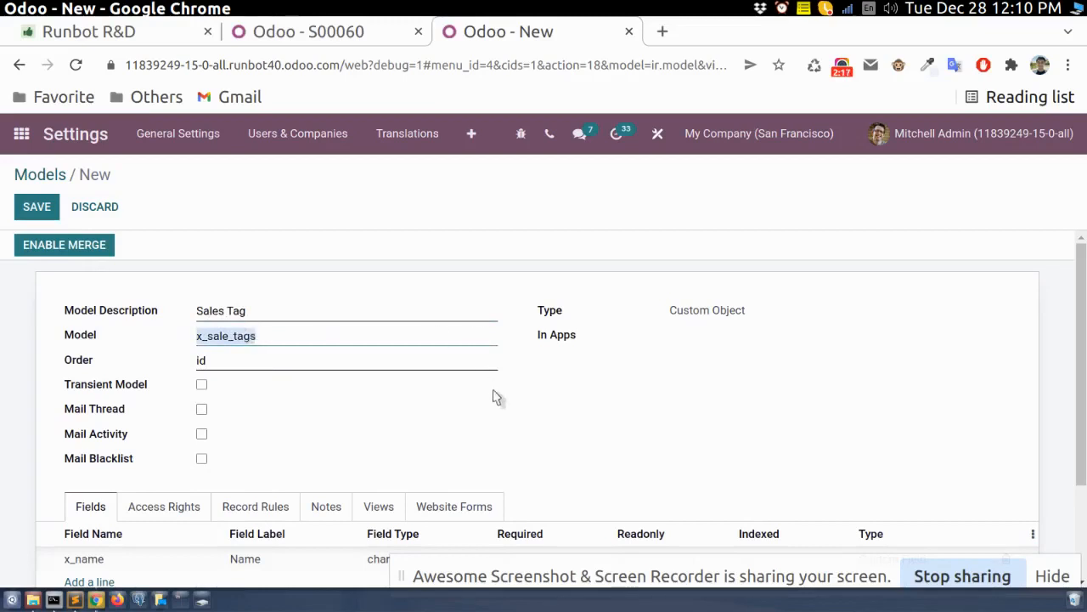
left_click(163, 506)
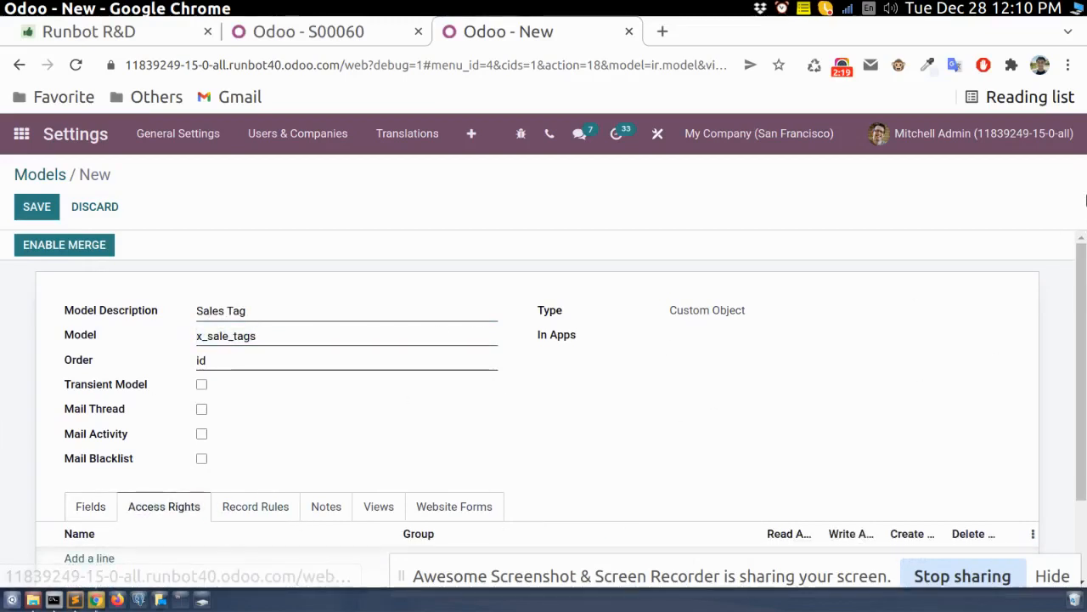
Add an 'Access Rights For Tags' rule for Internal User with read, write, create, delete
scroll("down", 3)
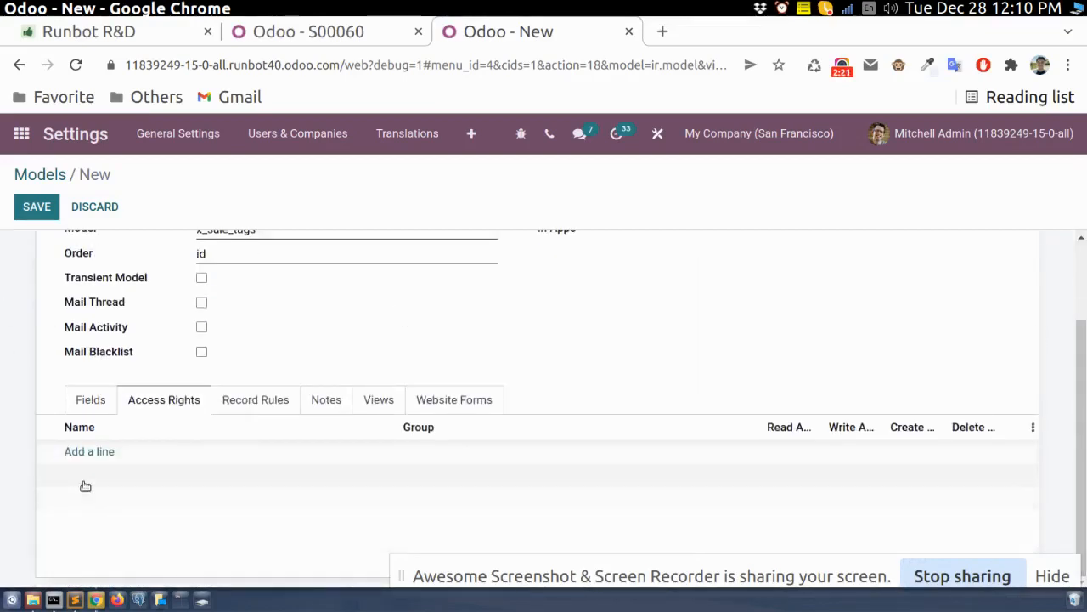
left_click(89, 451)
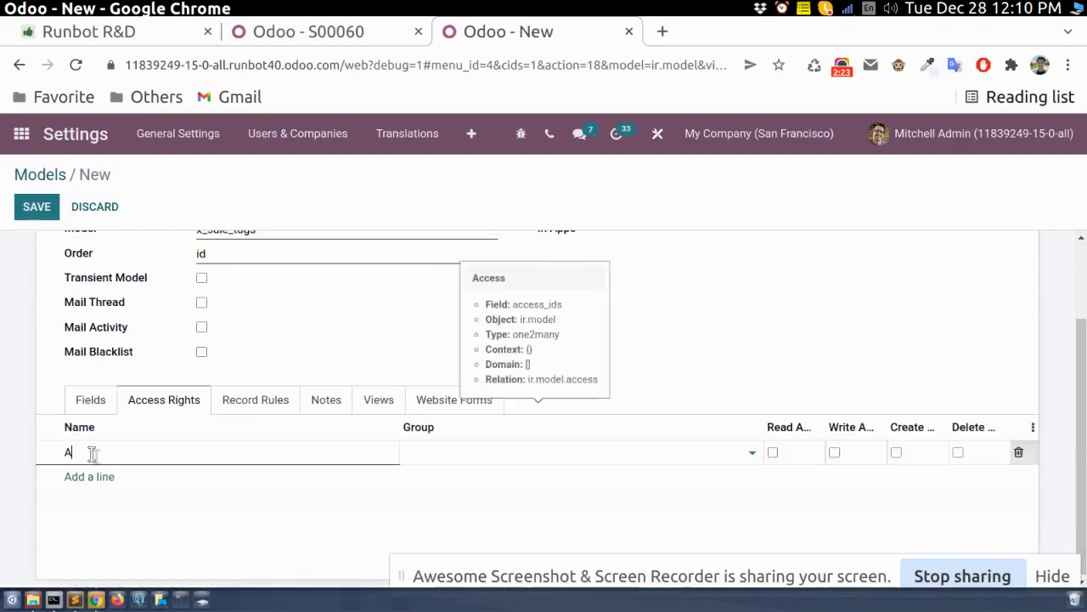
type("ccess Rights For")
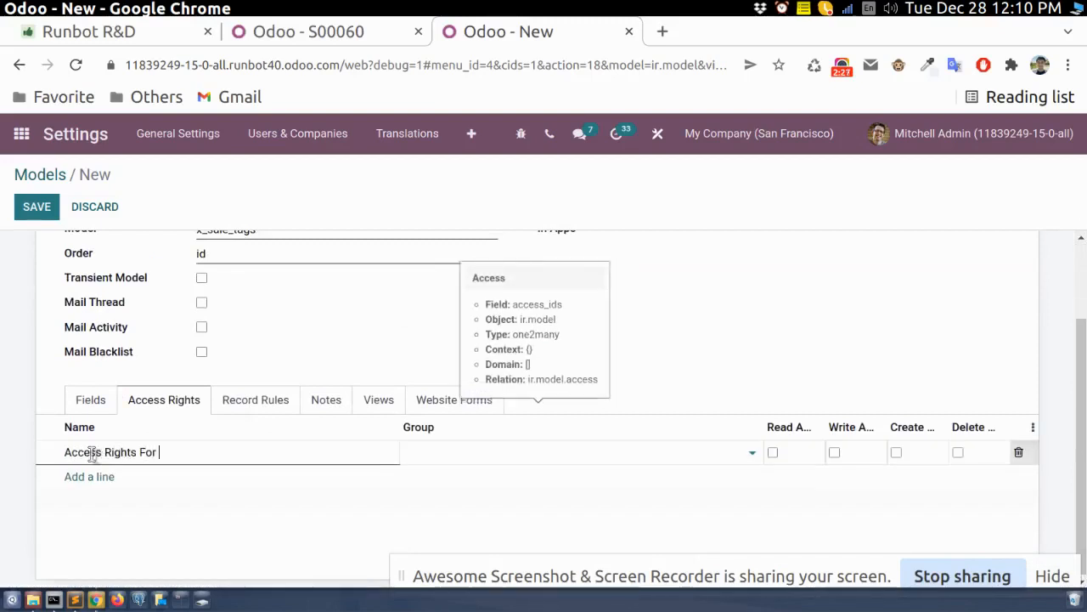
type("Tags")
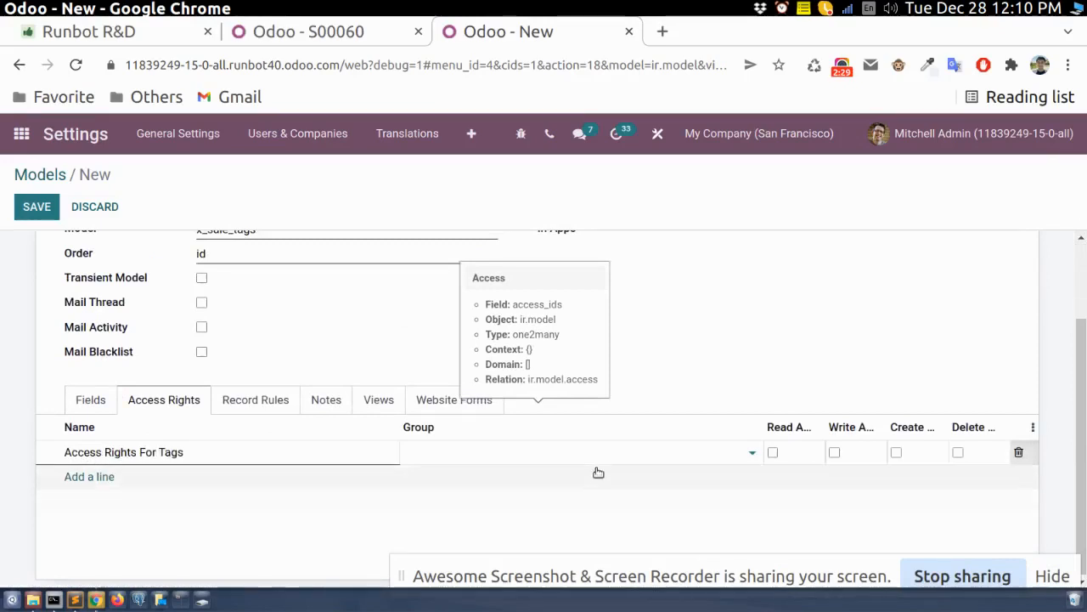
type("inter")
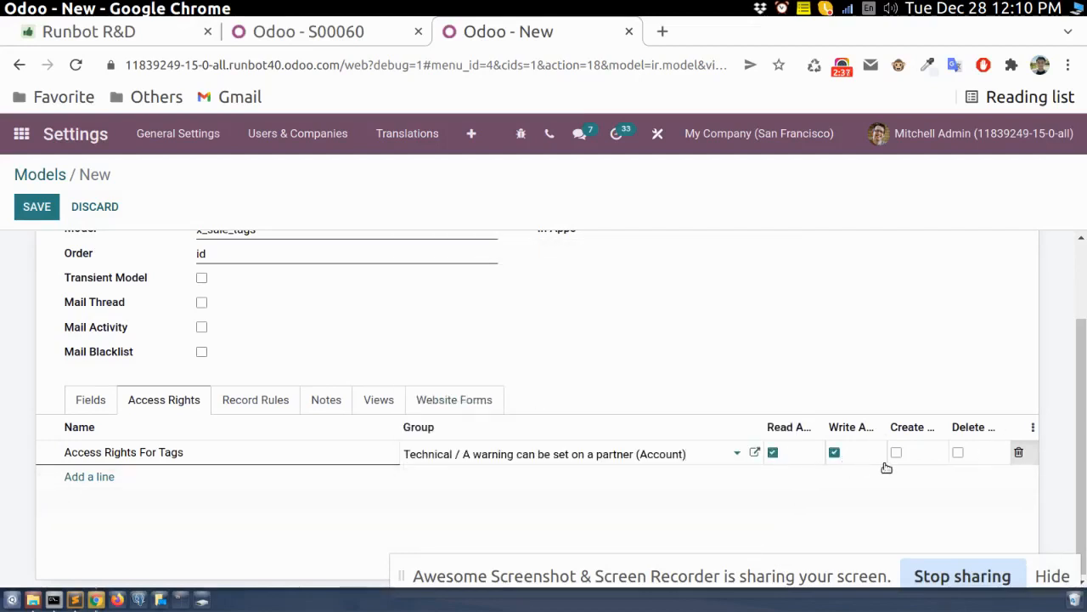
left_click(895, 452)
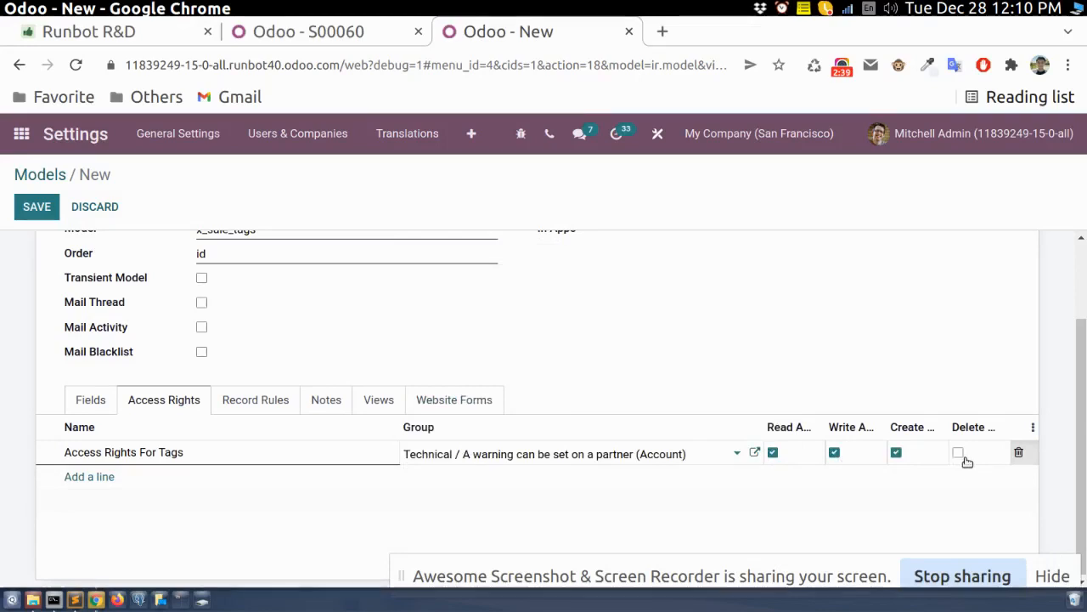
left_click(543, 453)
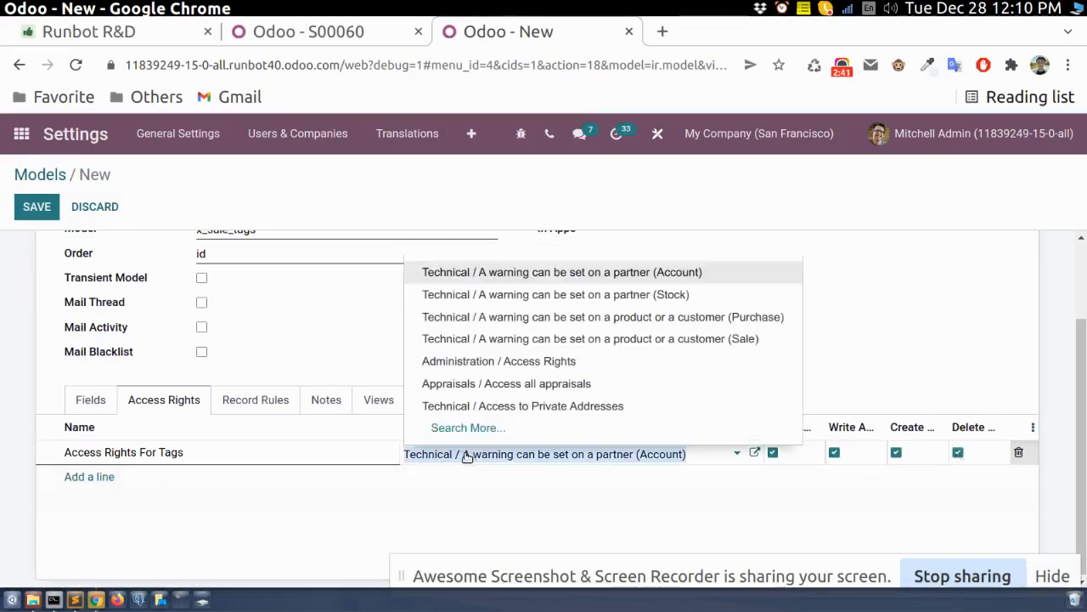
type("inter")
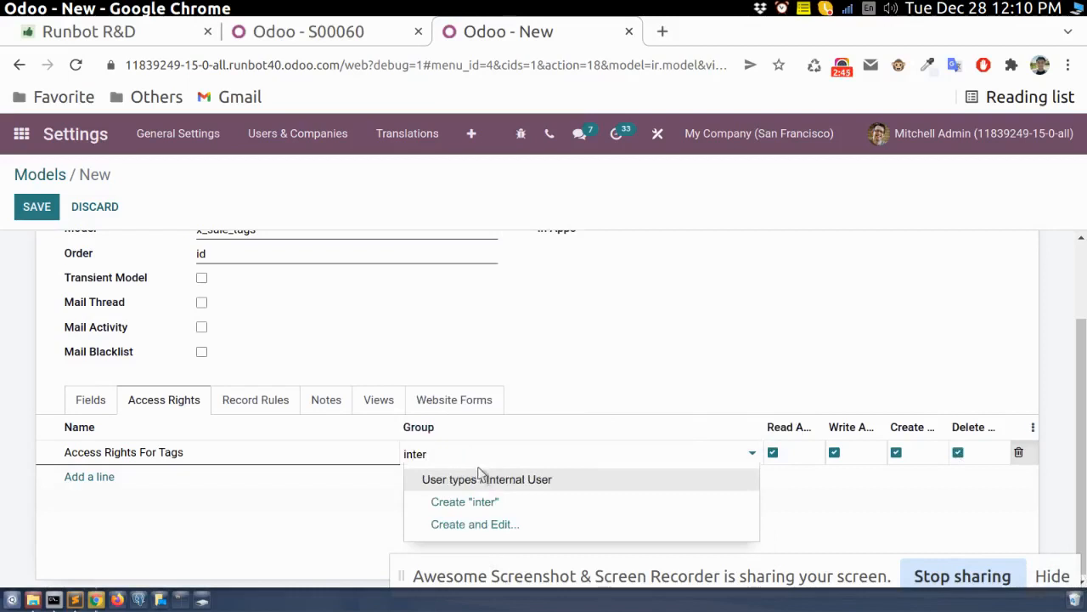
left_click(486, 479)
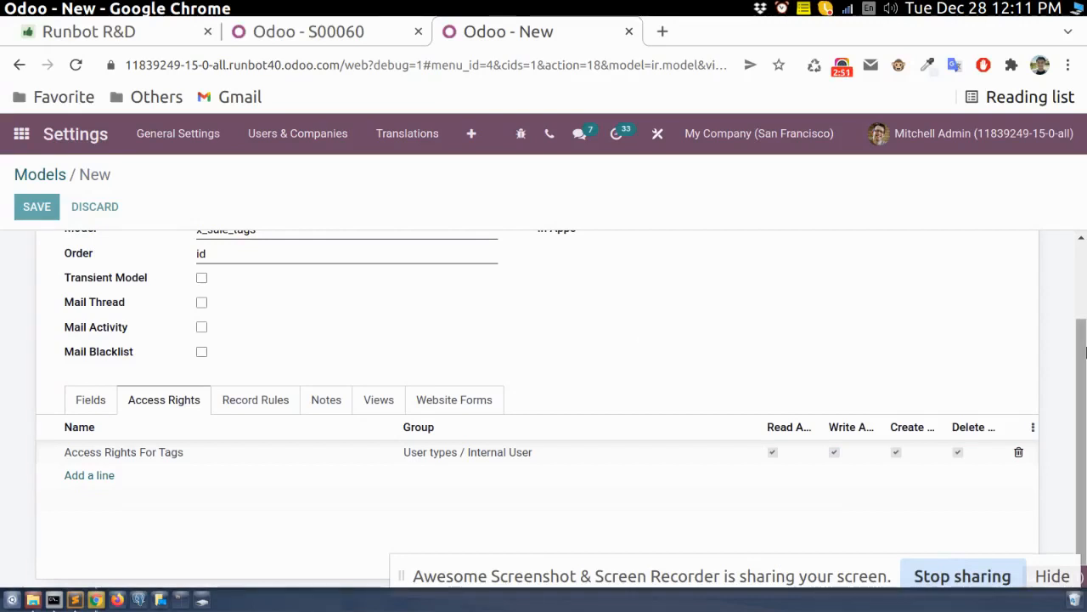
Save the Sales Tag model, copy the name x_sale_tags, and return to order S00060
left_click(37, 206)
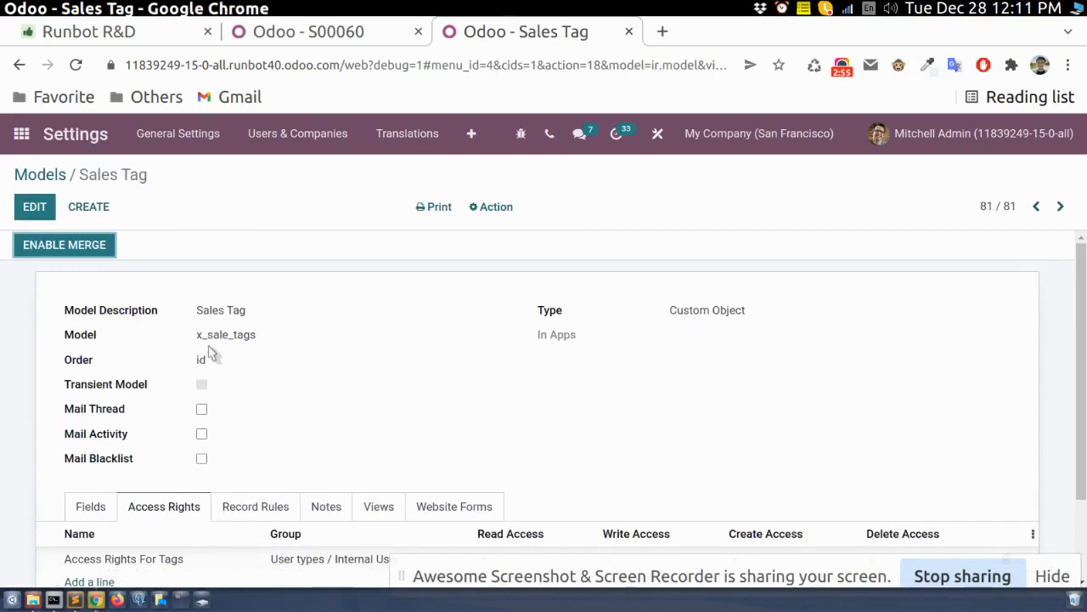
double_click(226, 334)
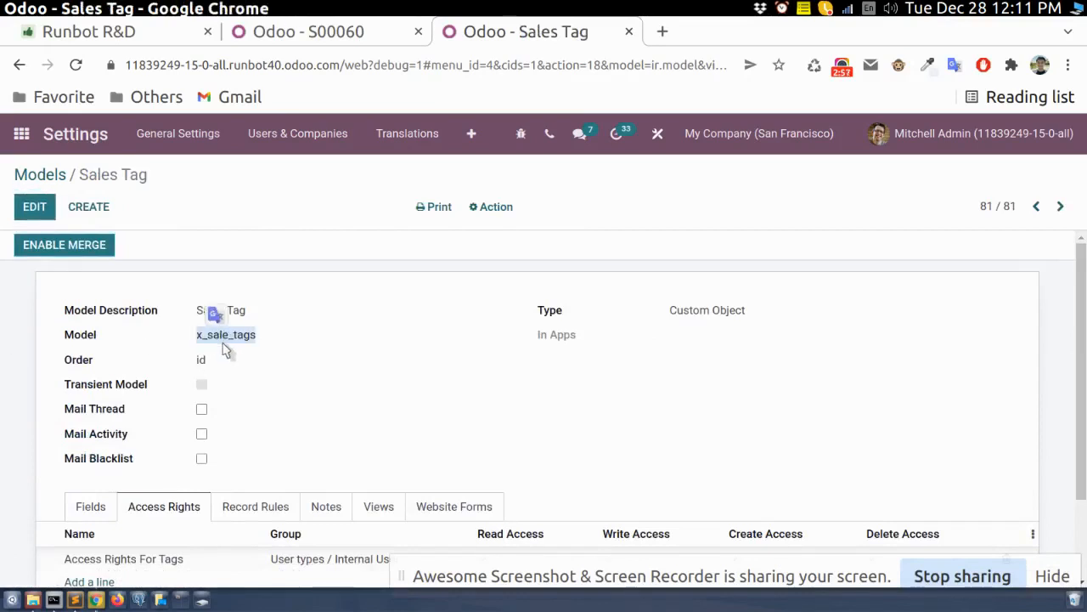
left_click(309, 32)
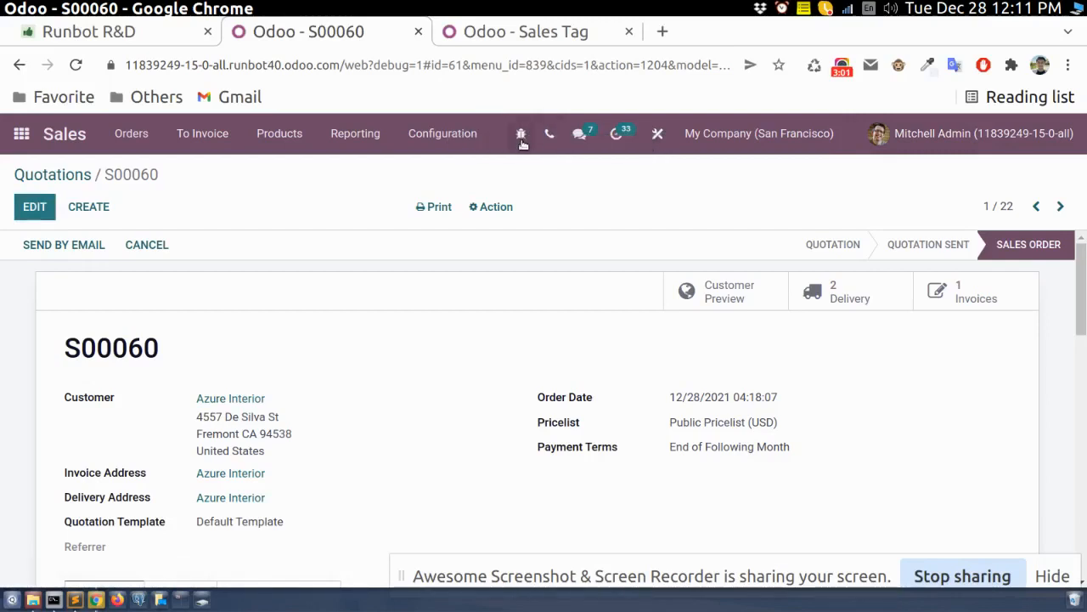
Define Sales Order field x_tag_ids labelled Tags, type many2many, related to x_sale_tags
left_click(521, 133)
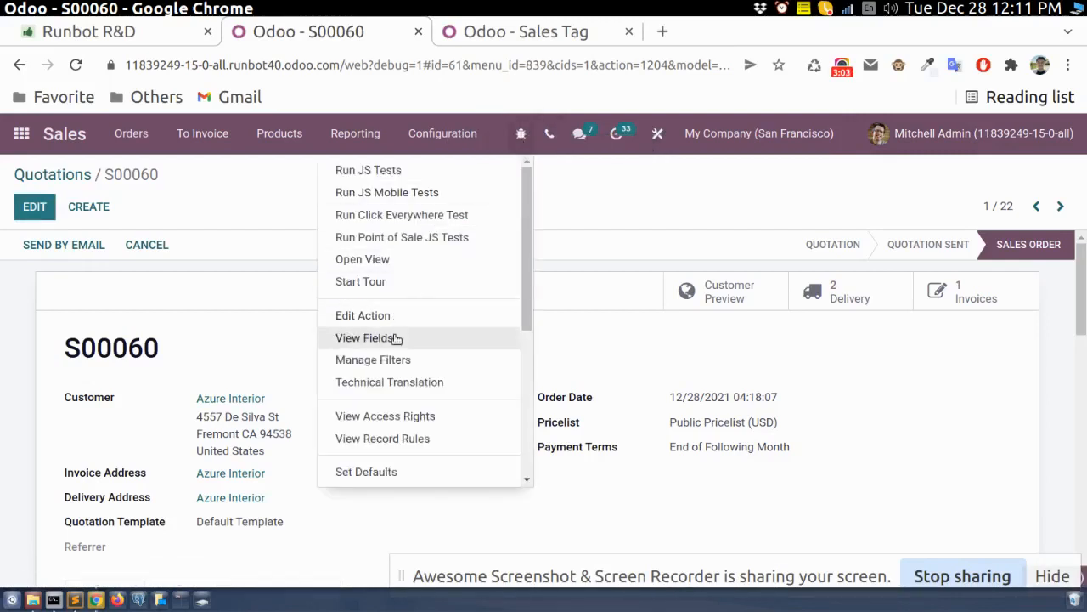
left_click(364, 337)
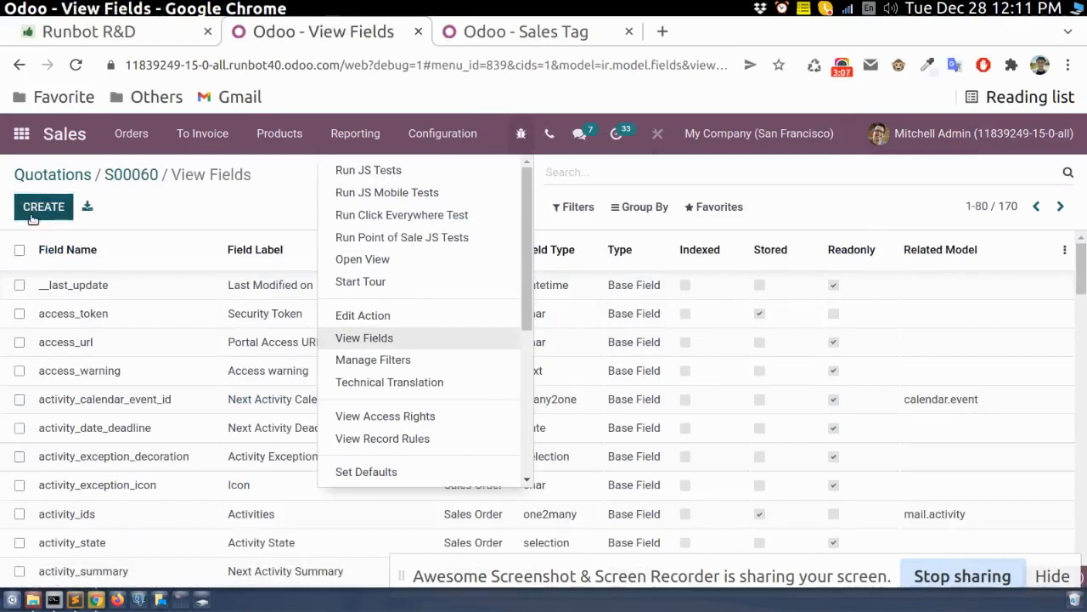
left_click(43, 206)
type("Tags")
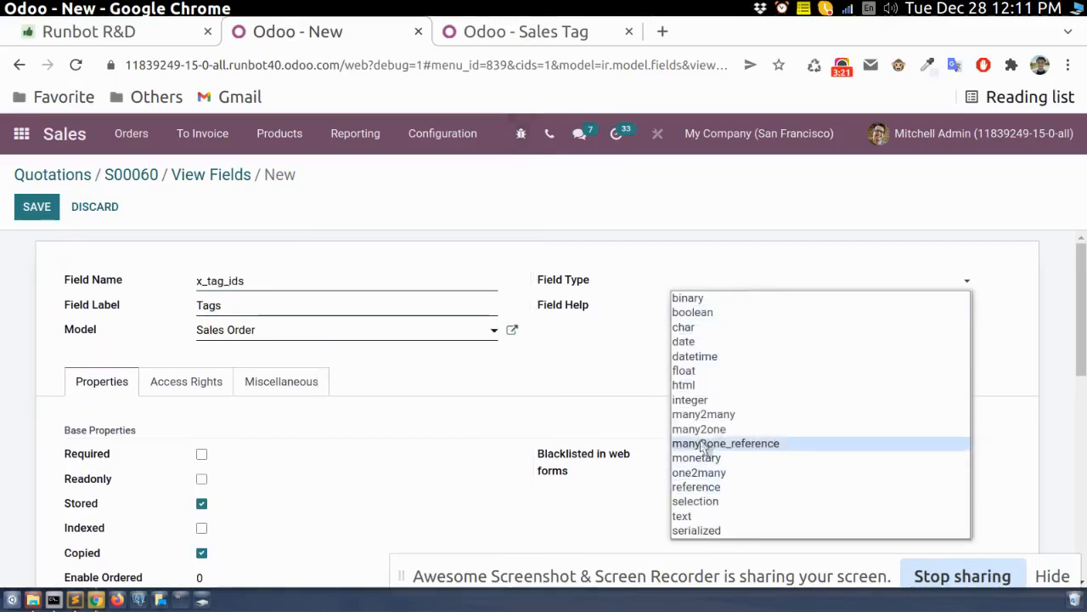
left_click(703, 414)
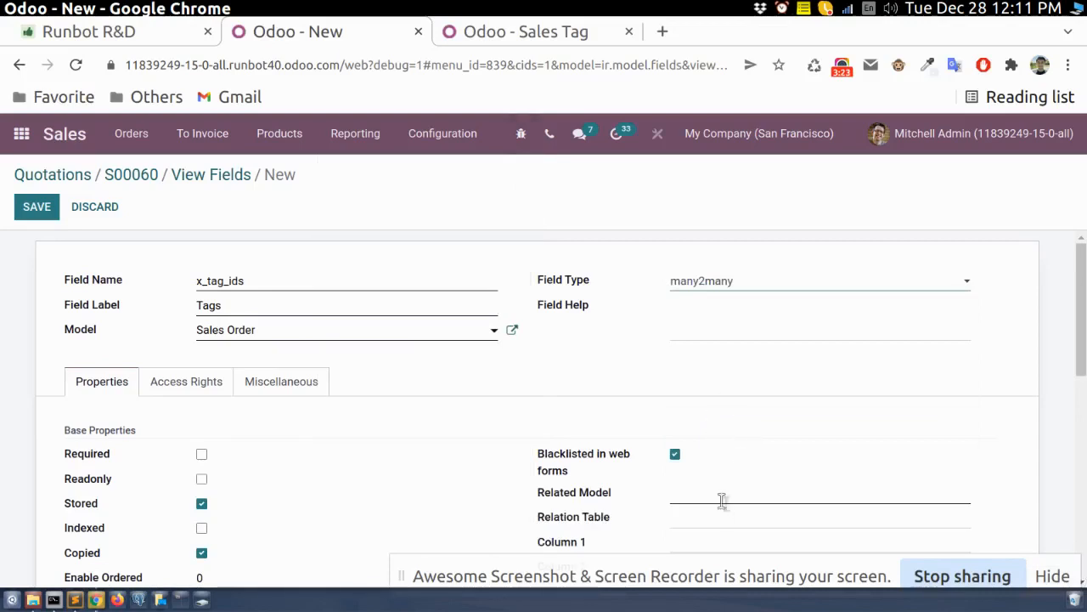
type("x_sale_tags")
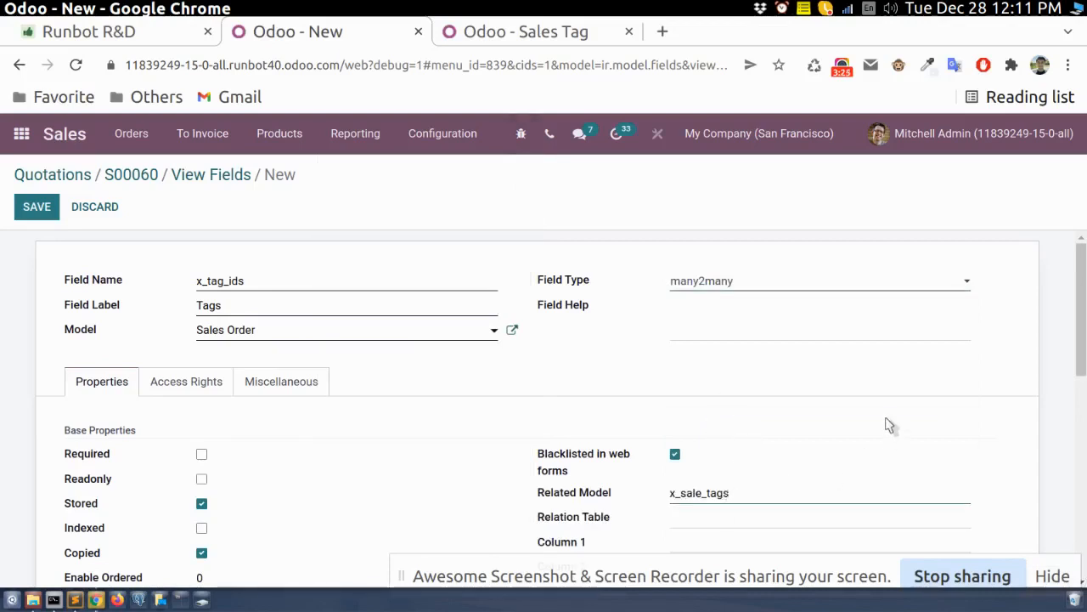
scroll("down", 3)
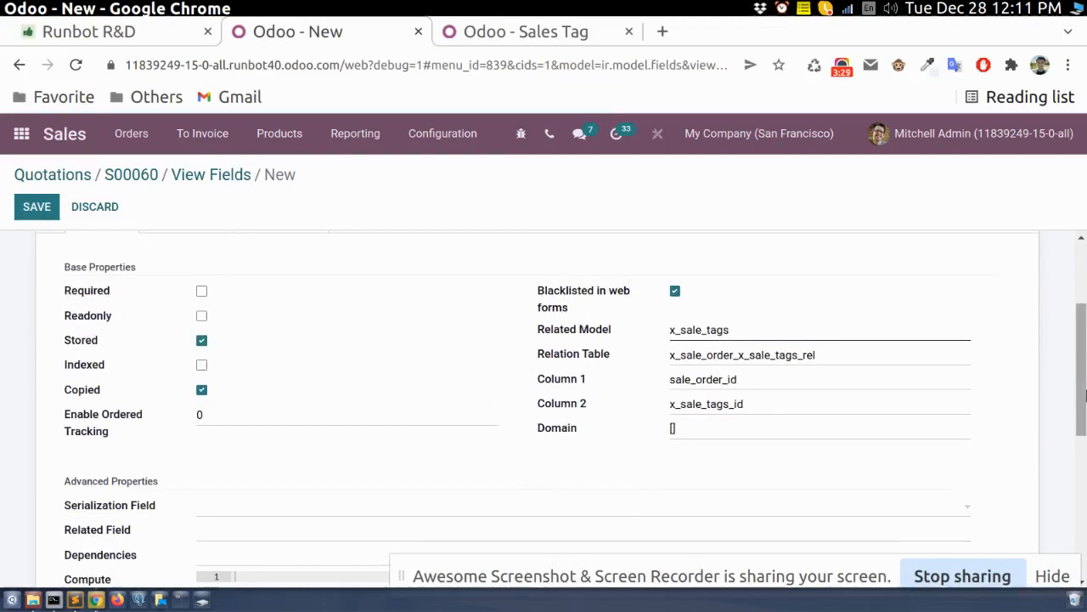
scroll("up", 3)
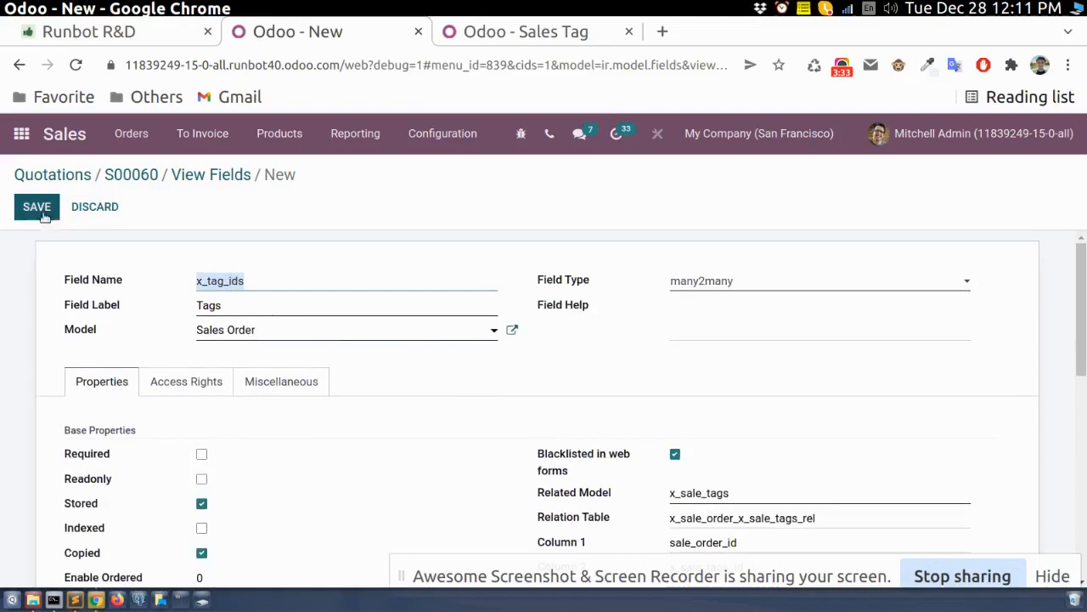
mouse_move(131, 174)
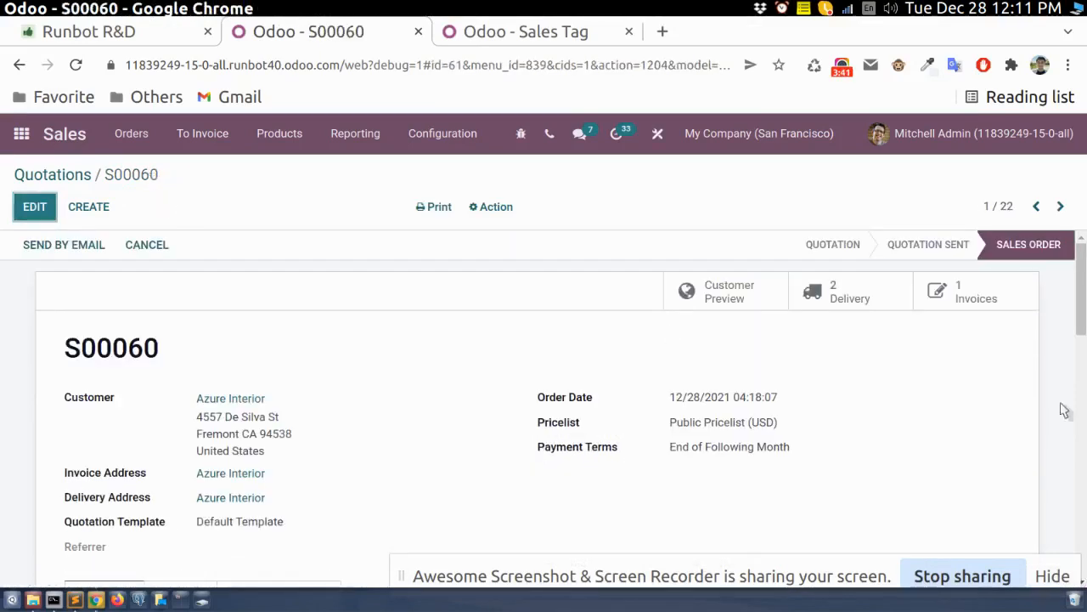
Open the sale.order.form view in the editor via the debug menu's Edit View: Form
scroll("down", 3)
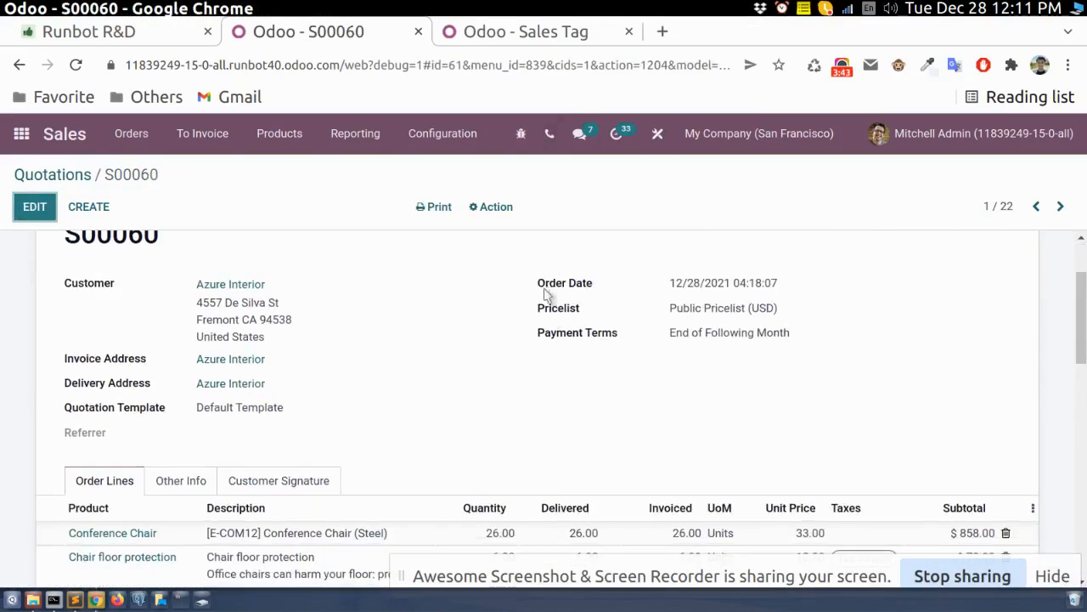
mouse_move(572, 358)
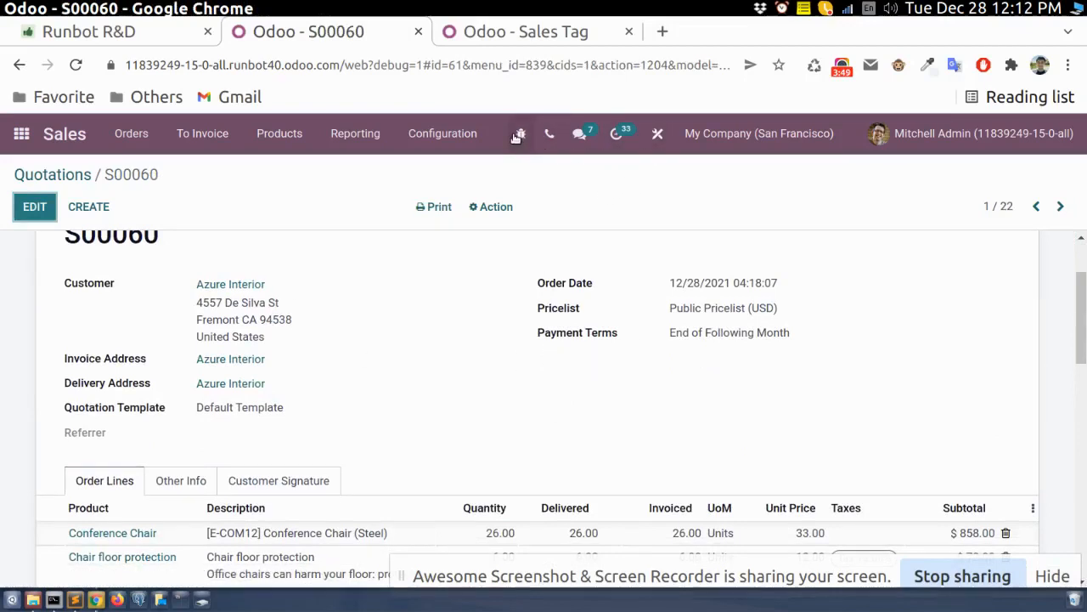
left_click(519, 133)
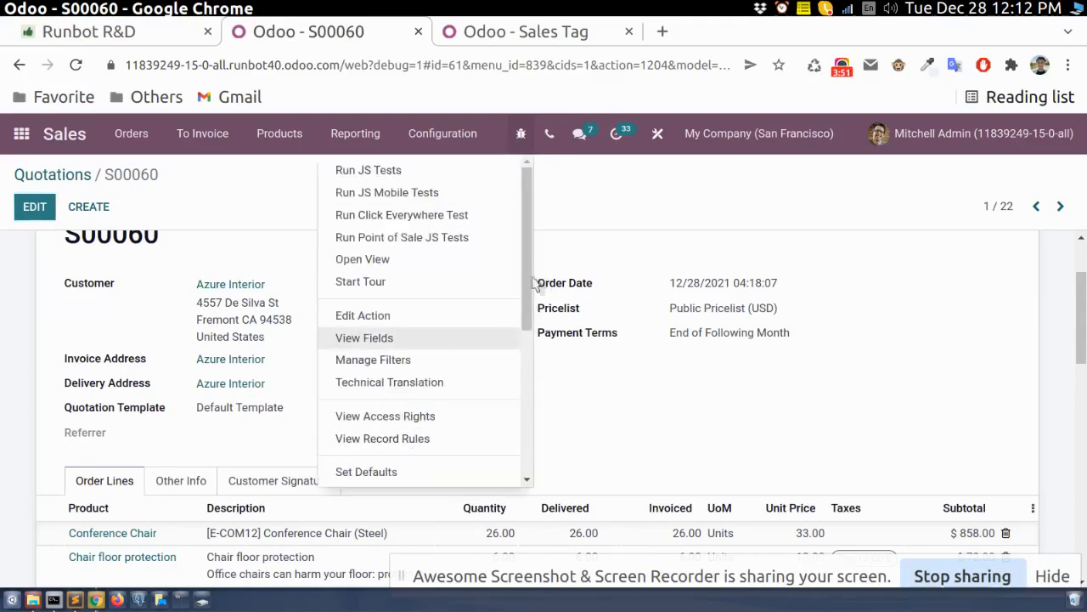
scroll("down", 3)
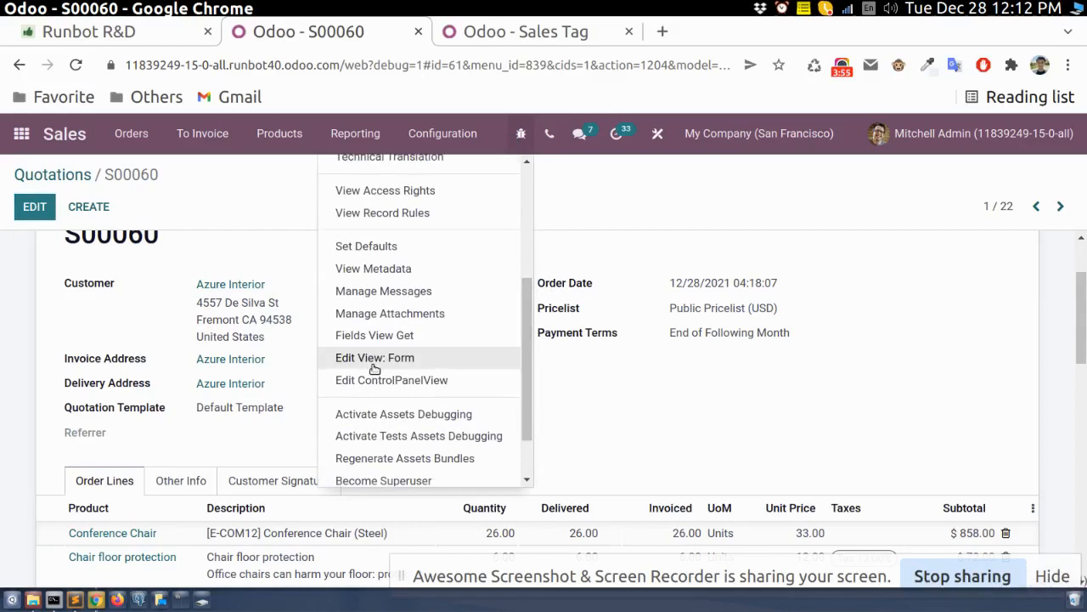
left_click(375, 357)
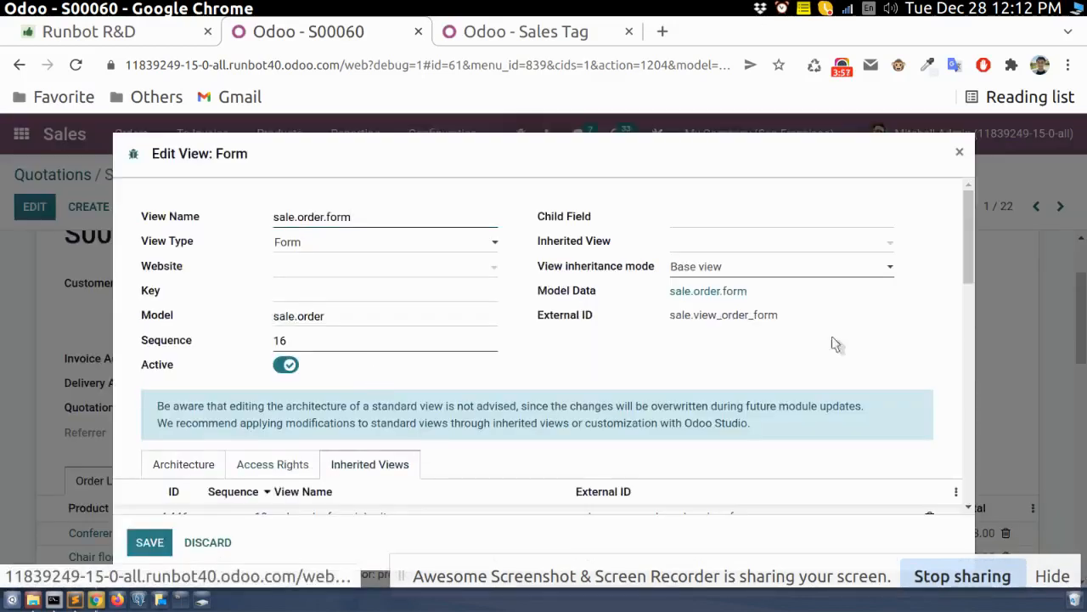
Insert x_tag_ids with the many2many_tags widget after payment_term_id in the architecture and save
scroll("down", 3)
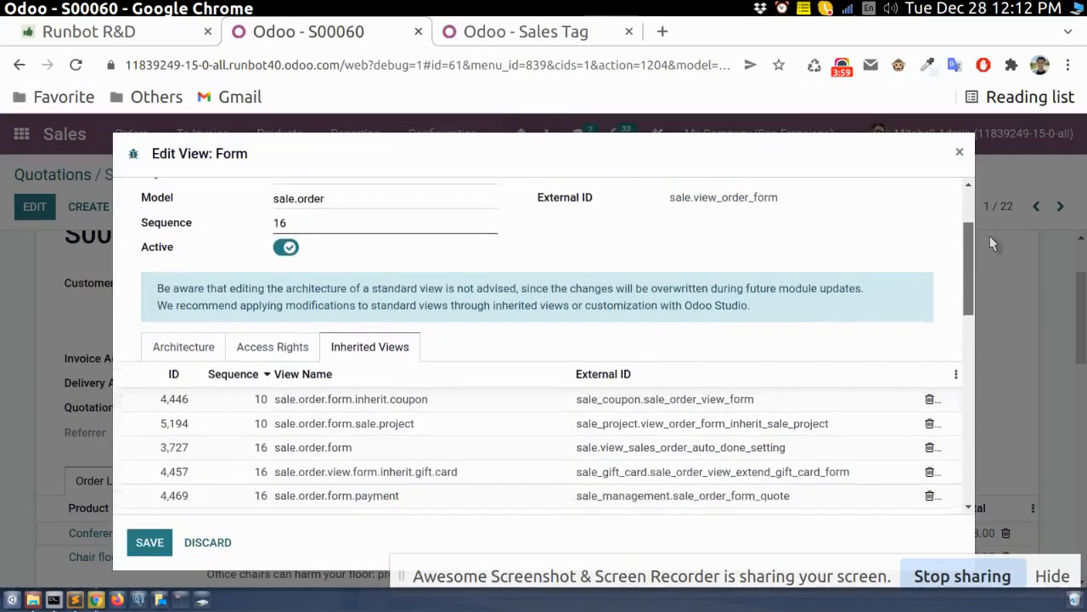
scroll("down", 3)
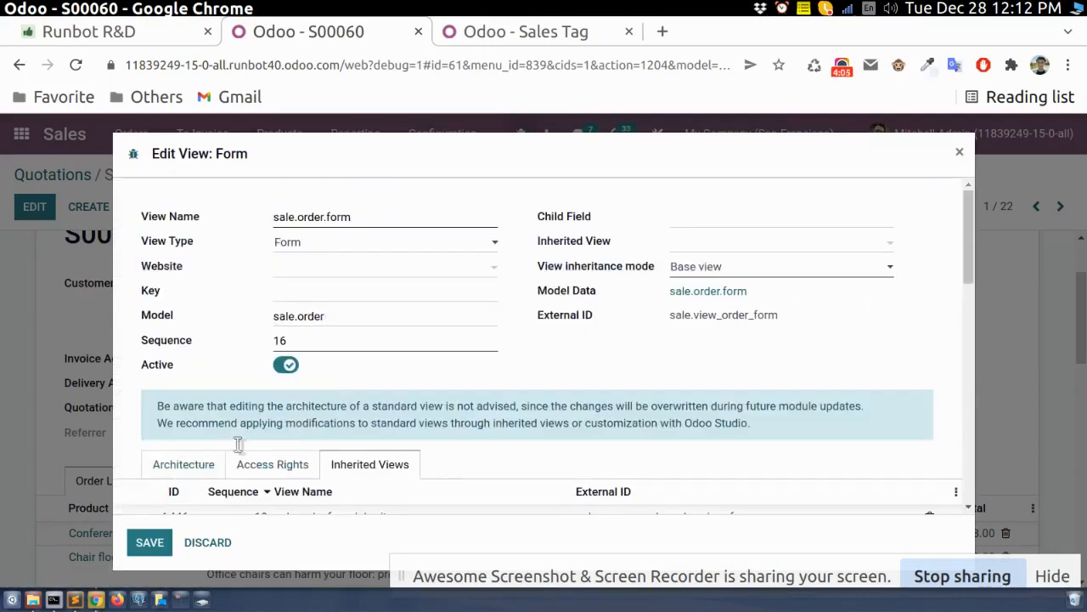
left_click(183, 464)
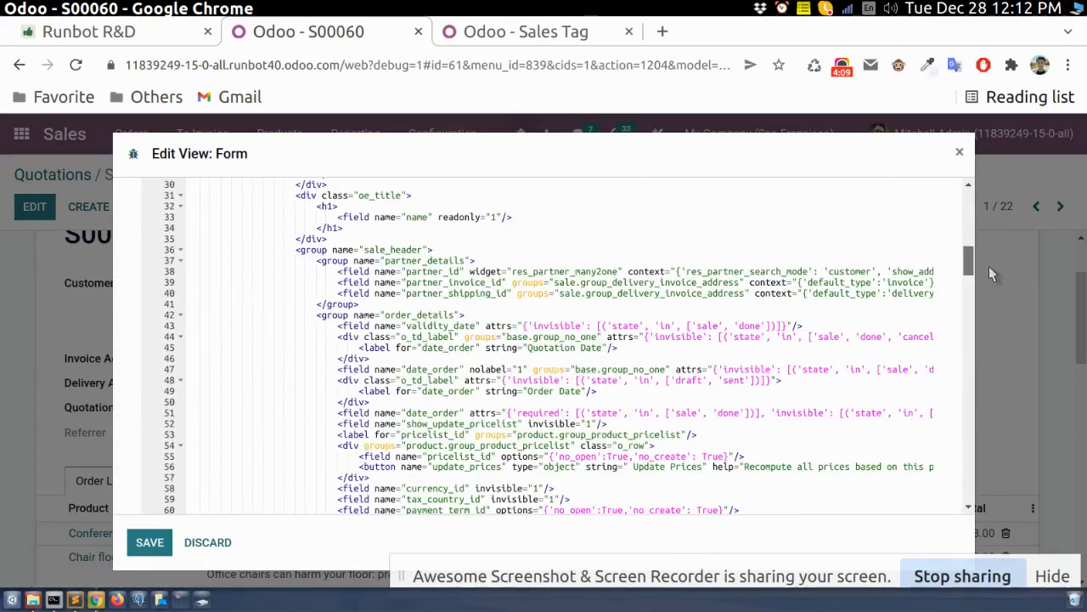
scroll("down", 3)
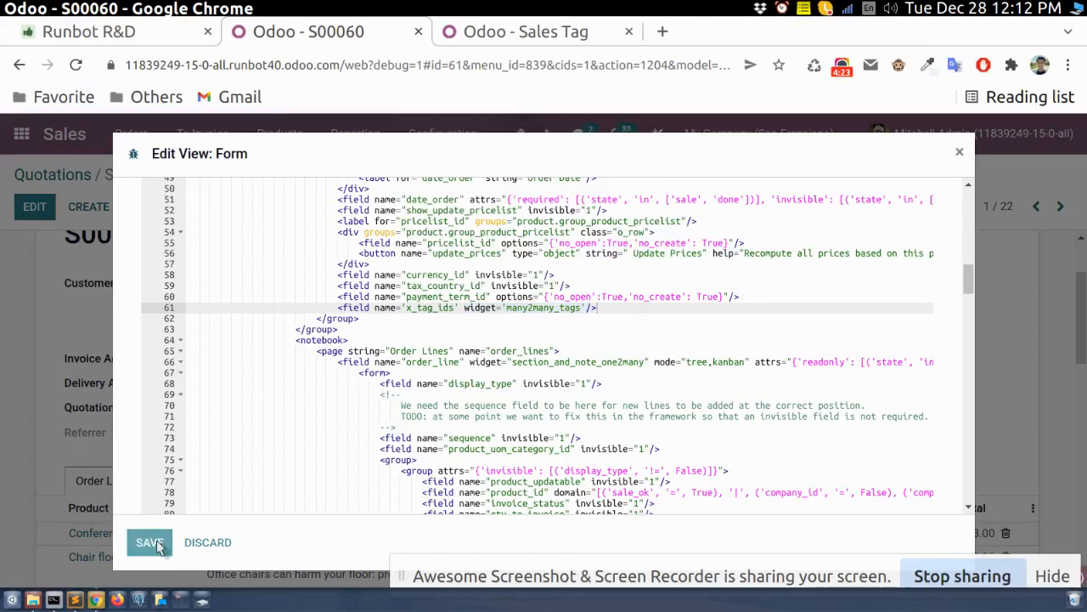
left_click(148, 542)
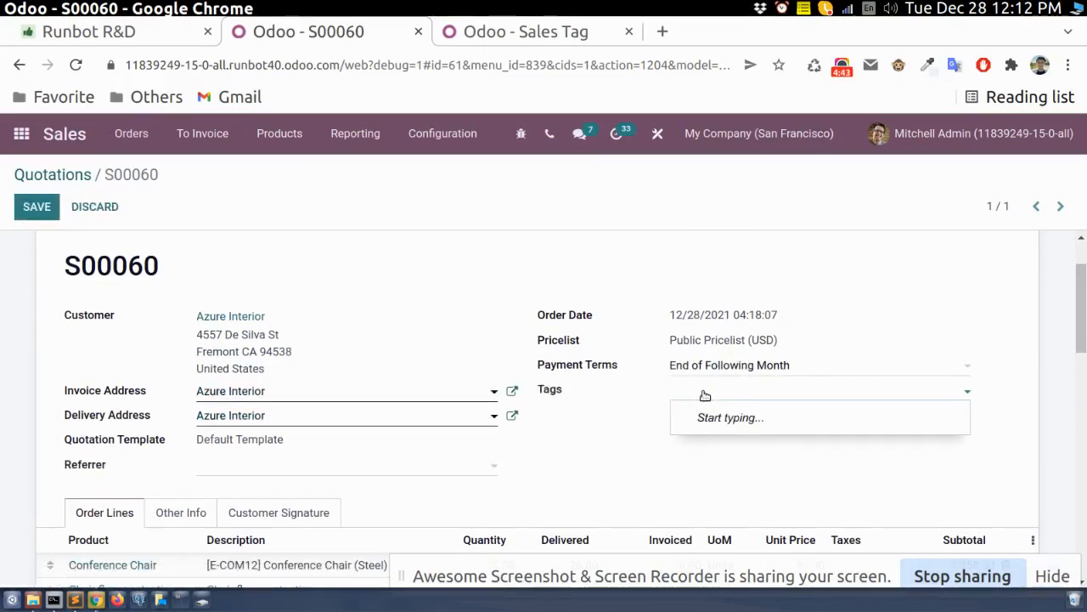
Create and add the tags Azure Interior and Quotation on S00060, then save the order
type("Azure")
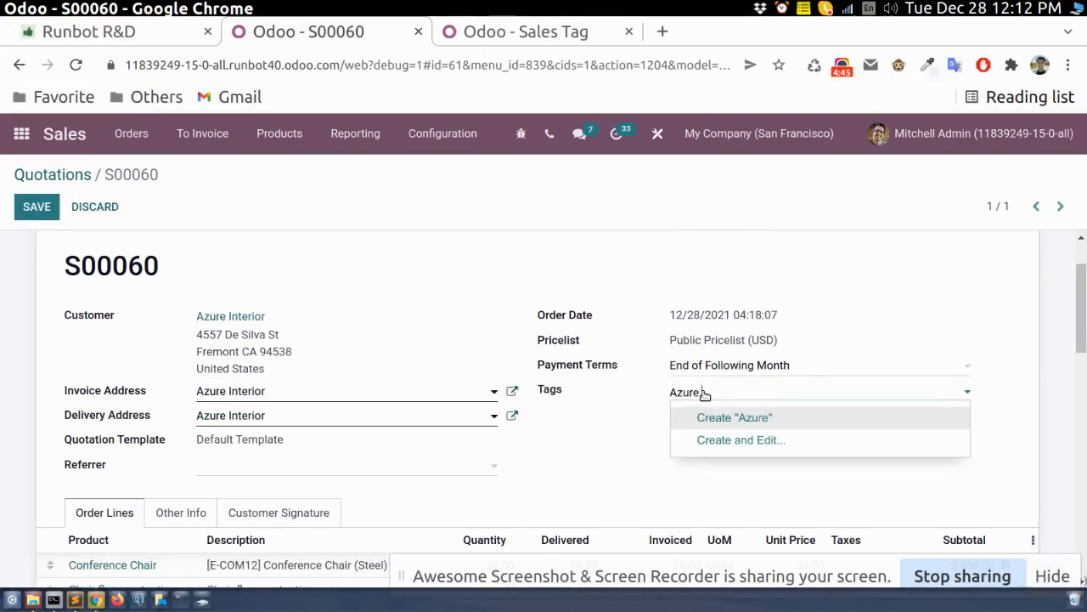
type("Interi")
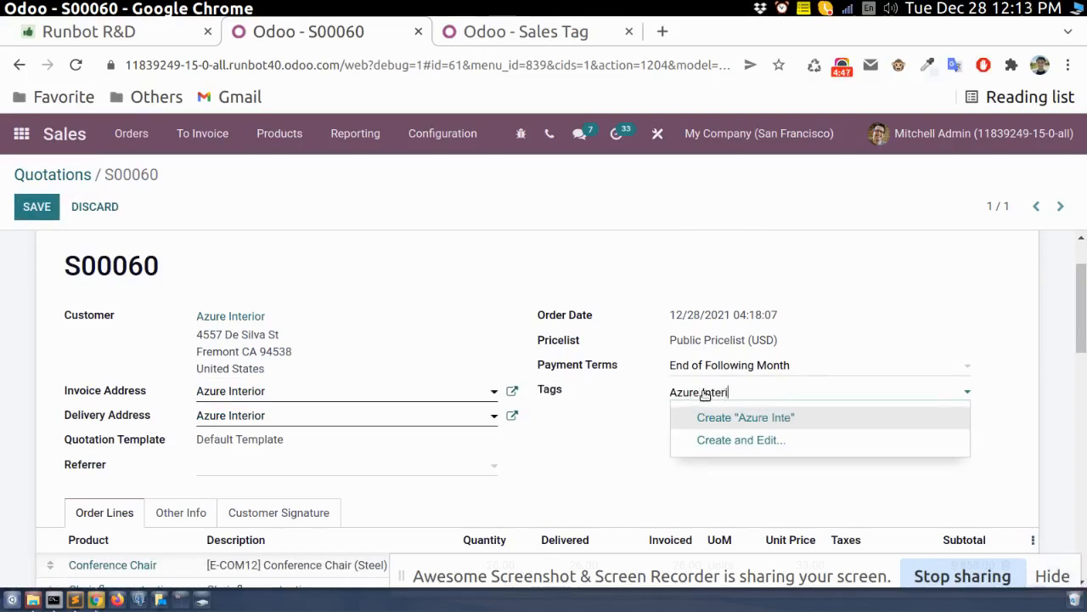
left_click(745, 417)
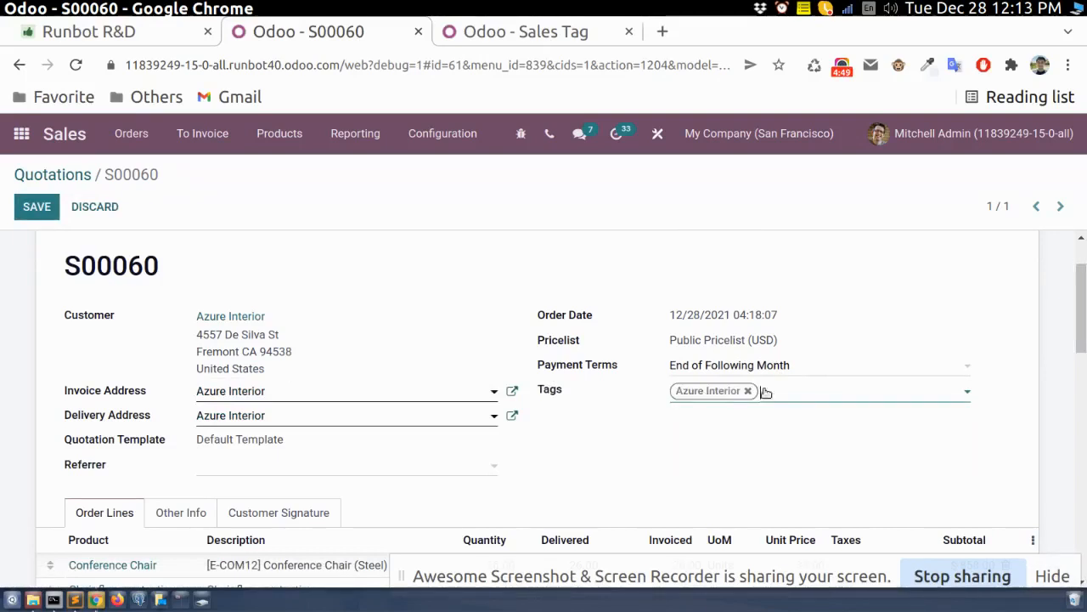
left_click(850, 390)
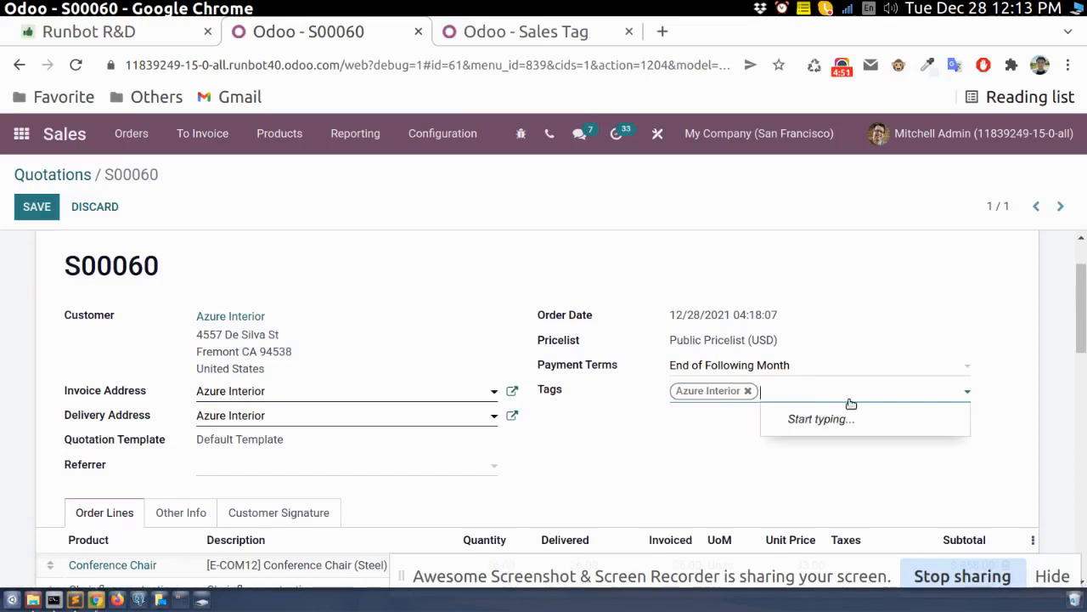
type("Quot")
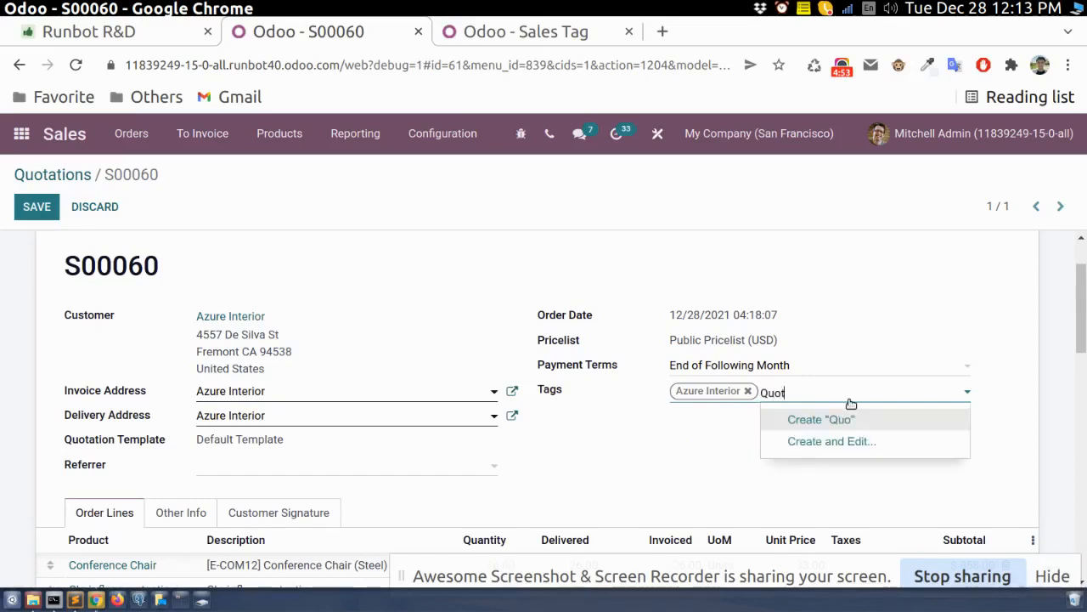
left_click(820, 419)
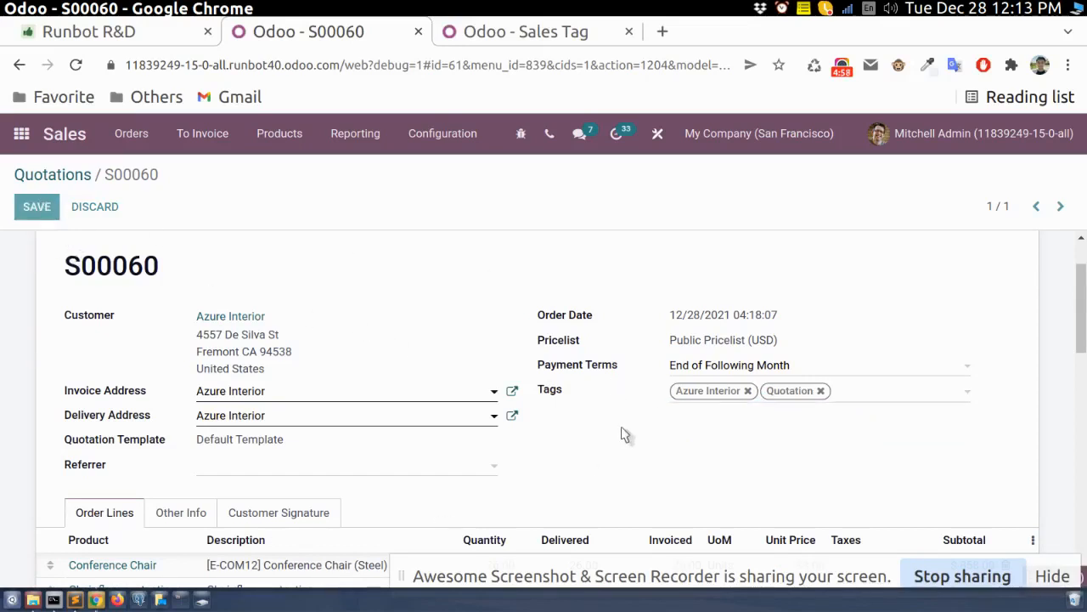
left_click(36, 207)
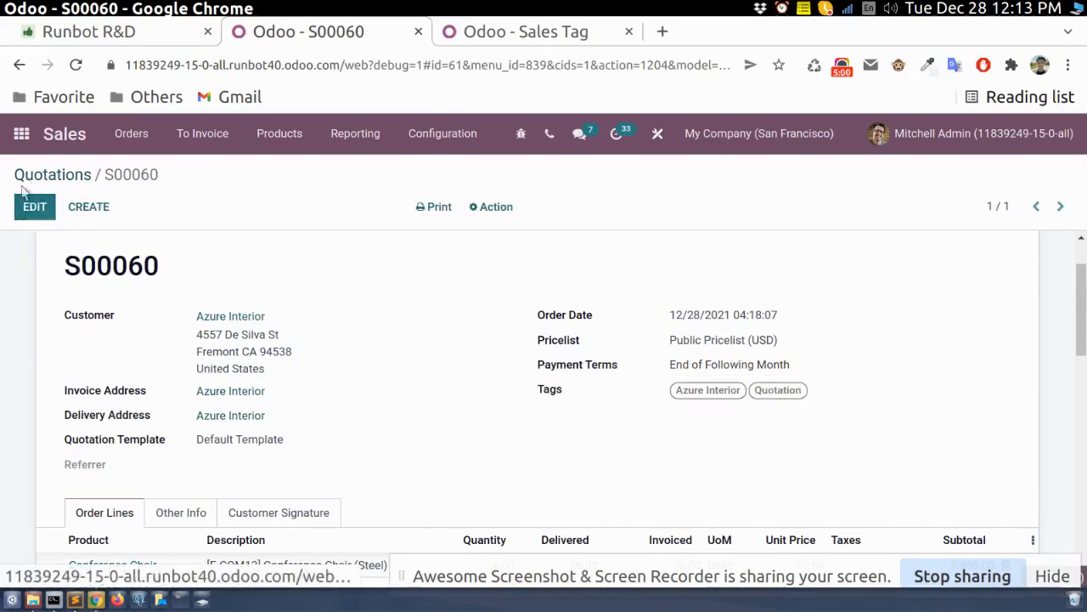
List the sales order model's fields, filter them, and open the custom many2many x_tag_ids field
left_click(52, 174)
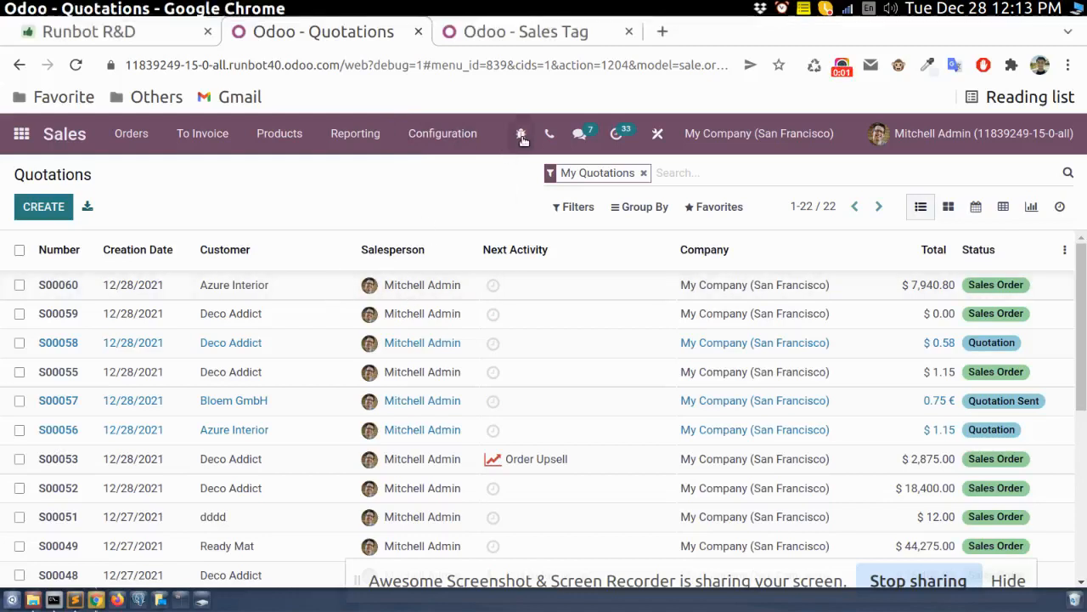
left_click(521, 134)
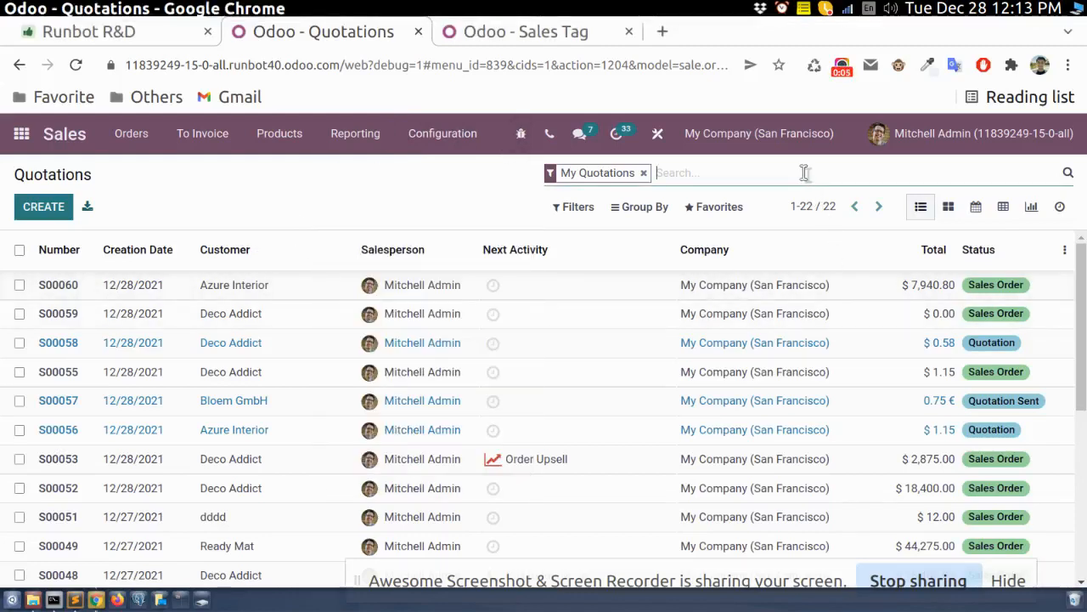
type("quo")
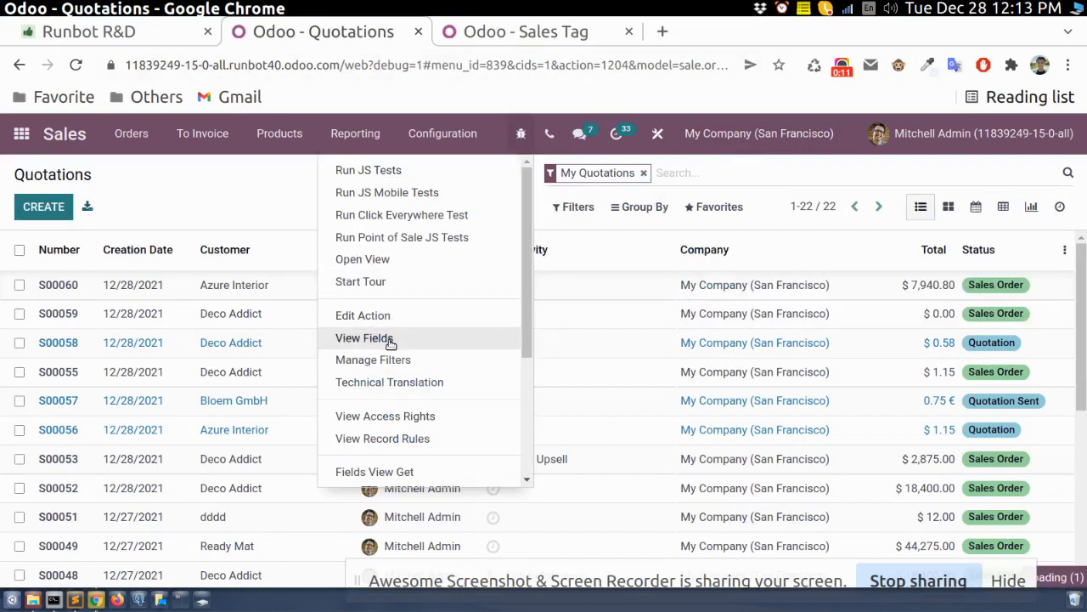
left_click(364, 338)
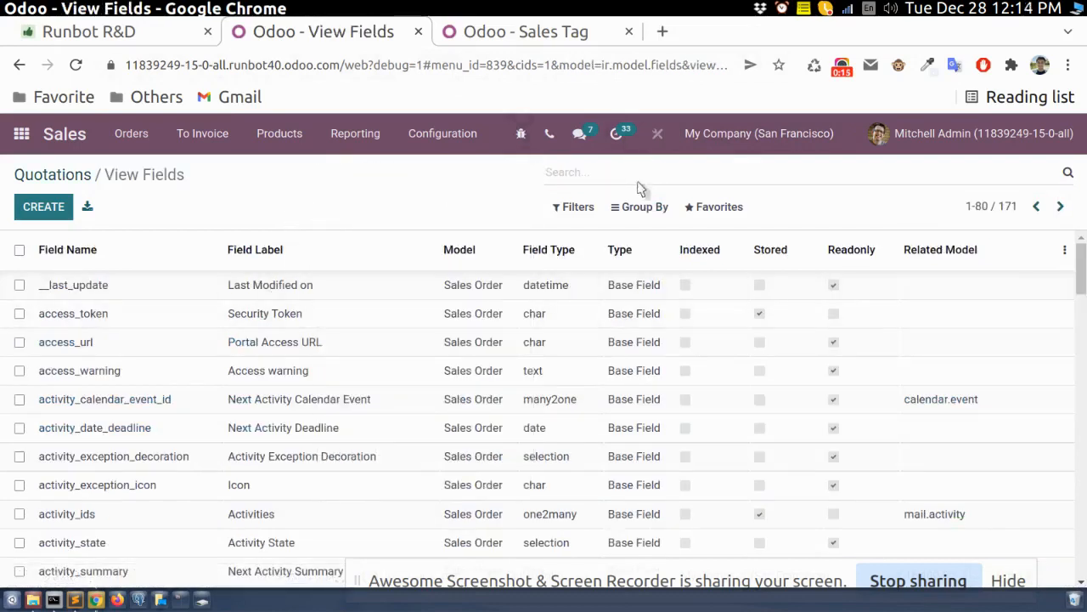
type("at")
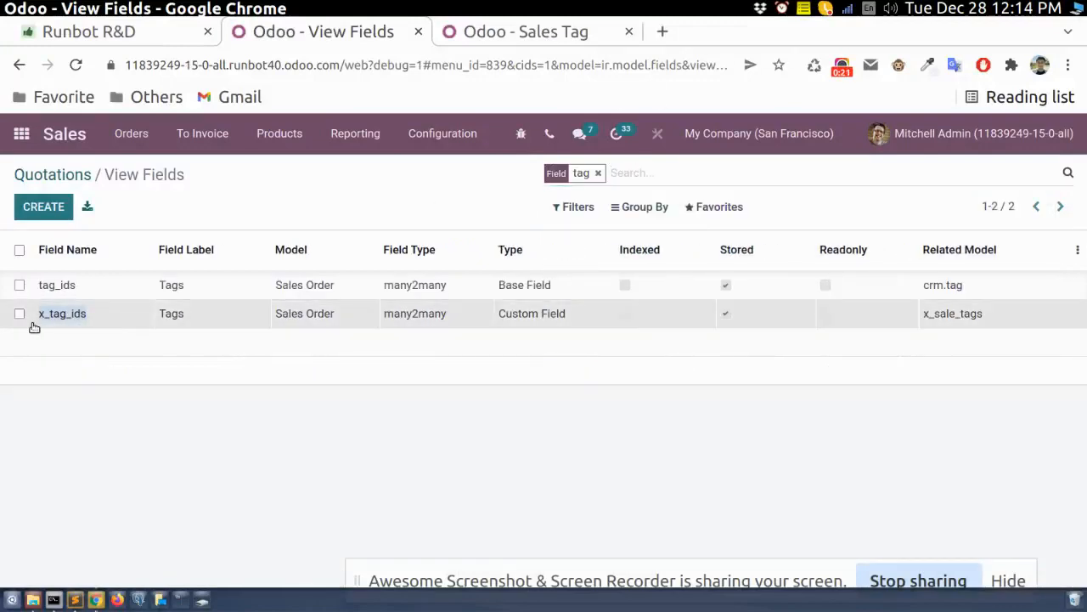
left_click(62, 313)
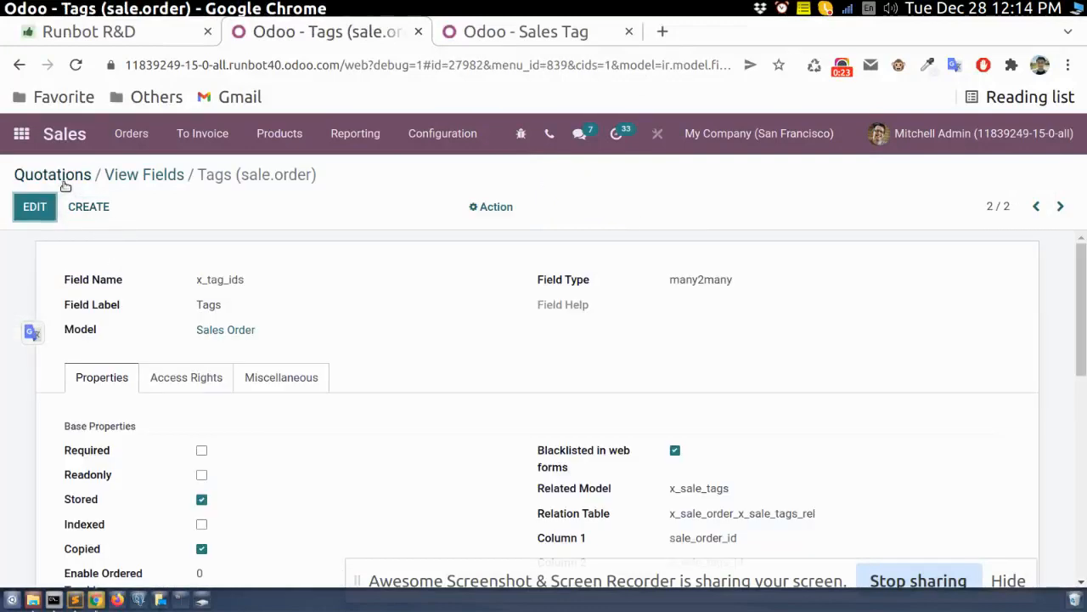
Return to the quotations list and dismiss the developer tools menu
left_click(52, 174)
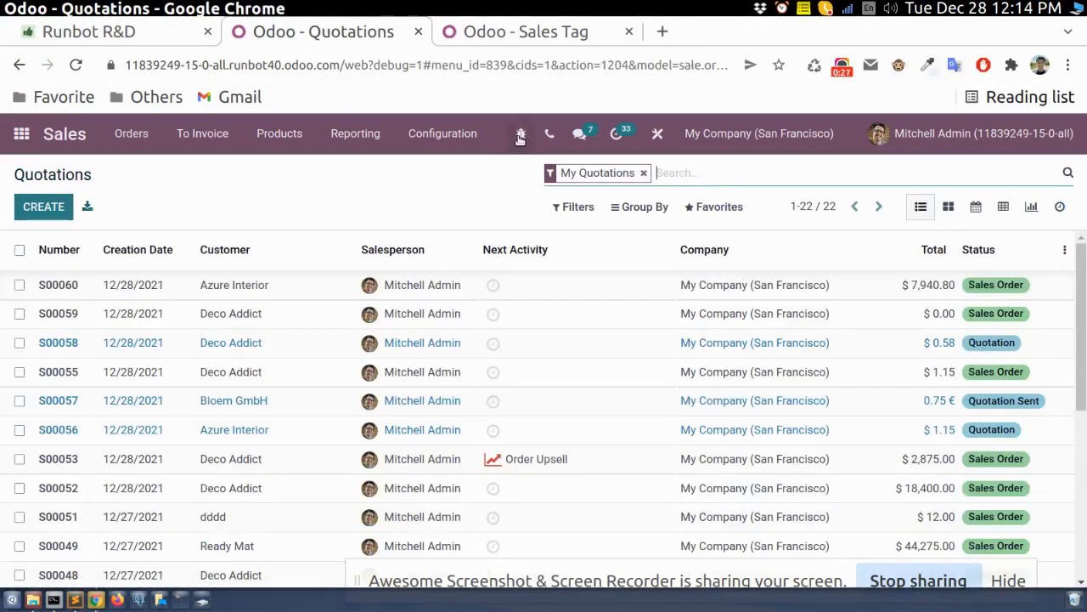
left_click(520, 133)
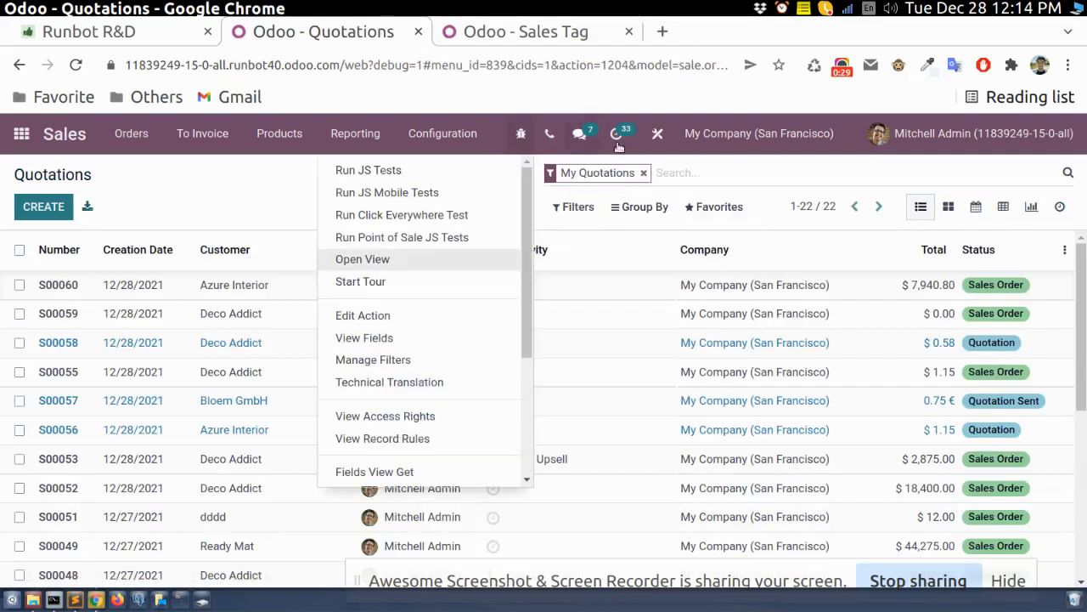
left_click(657, 133)
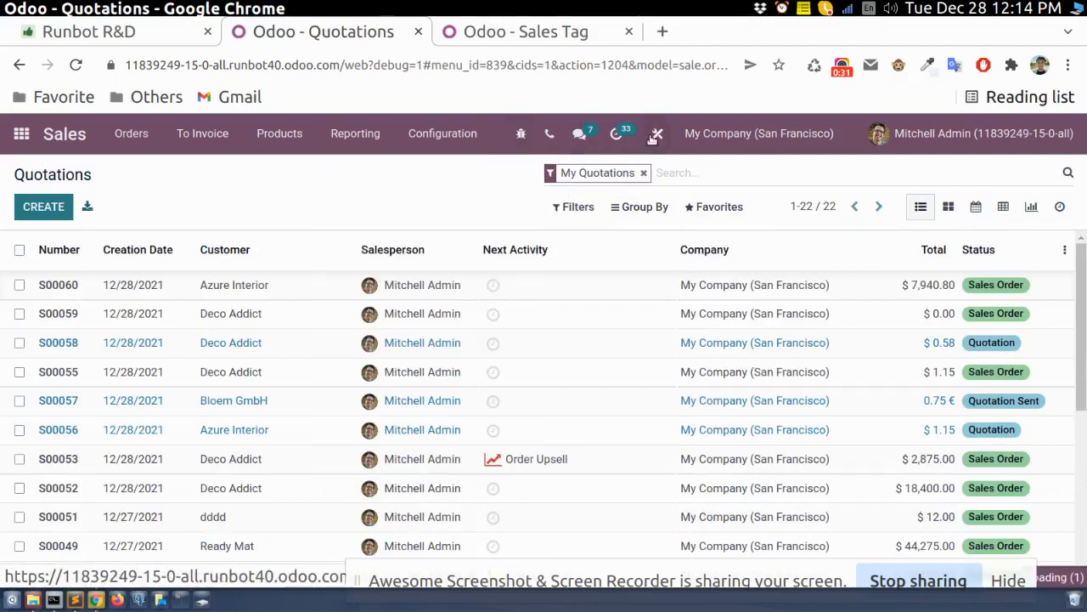
In Studio's quotations search view, add the Tags field (x_tag_ids) to Autocompletion Fields
left_click(656, 133)
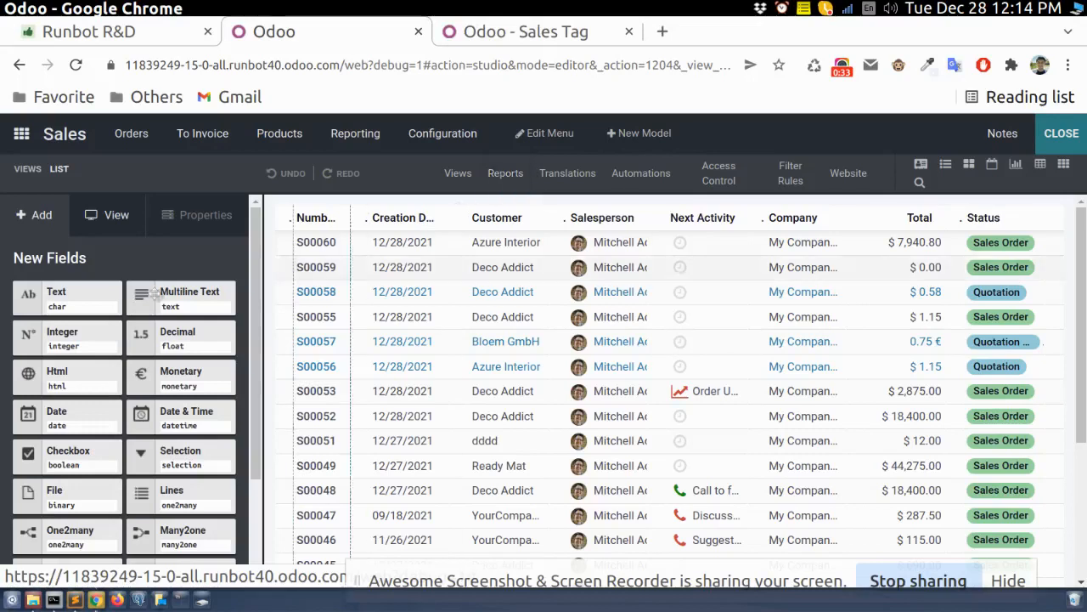
left_click(457, 173)
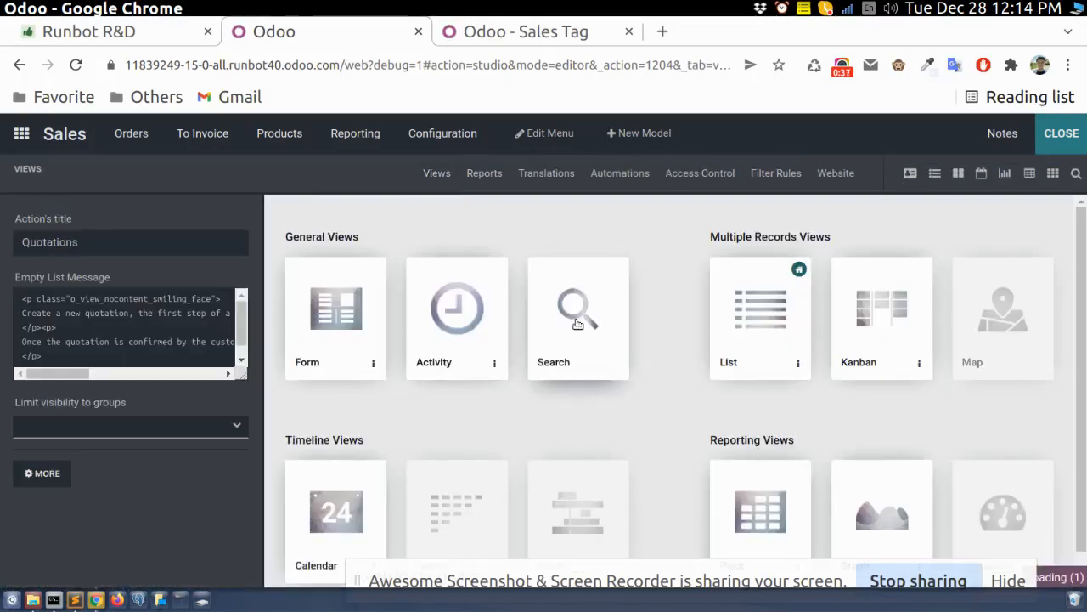
left_click(579, 319)
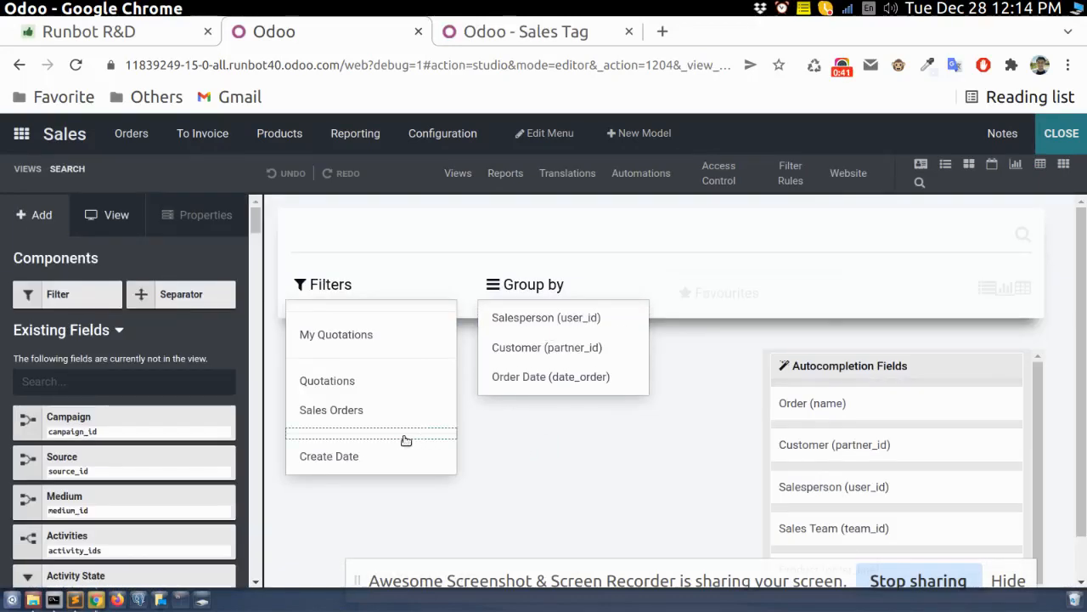
scroll("down", 3)
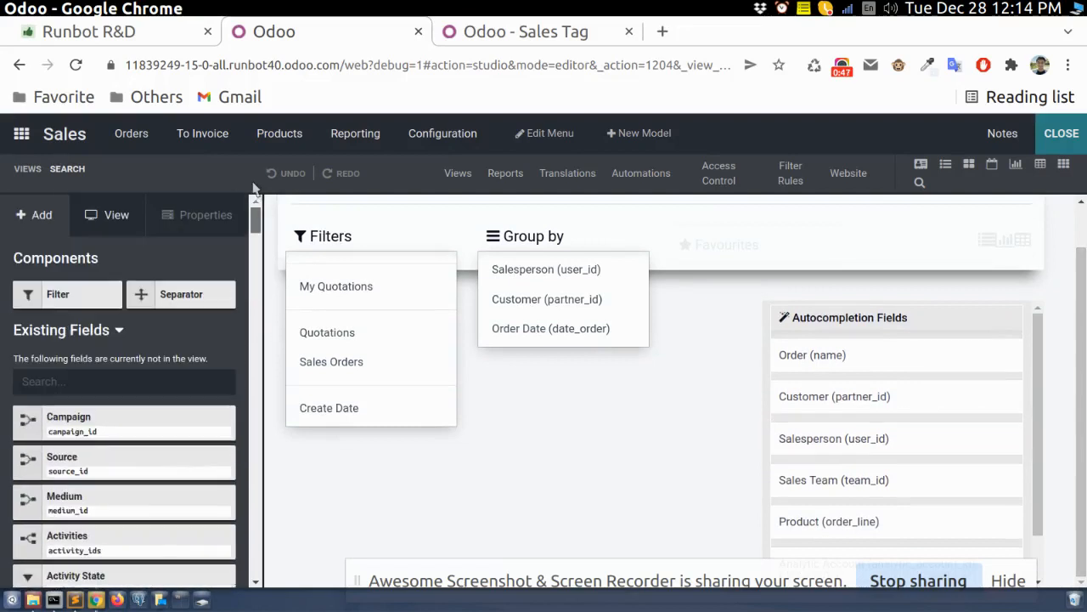
type("x_tag_ids")
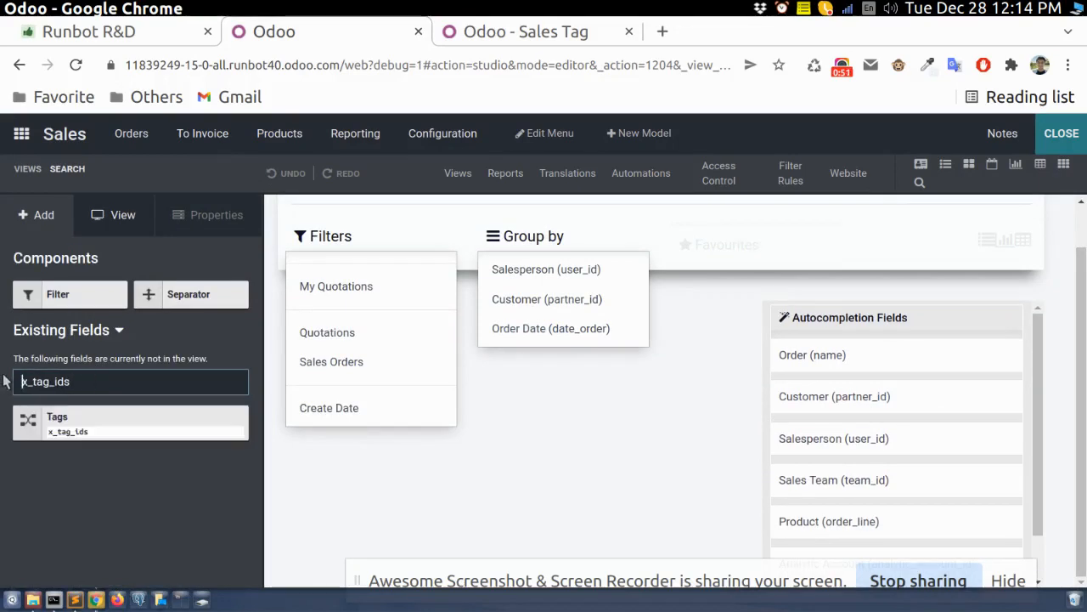
left_click_drag(57, 423, 204, 433)
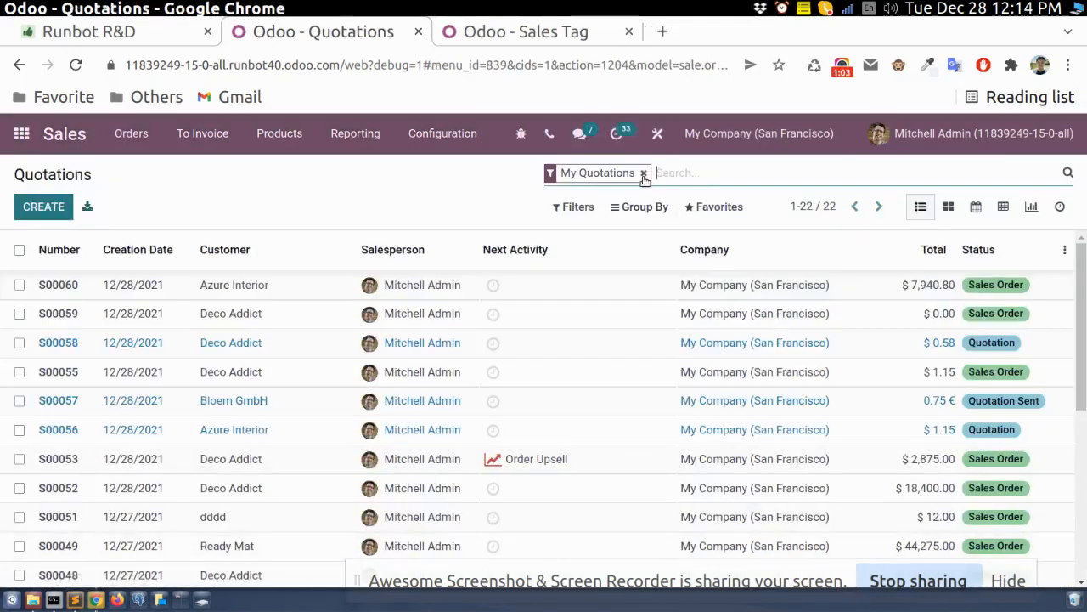
Drop the My Quotations filter, search Tags for 'Azur', and open the matching order S00060
left_click(645, 173)
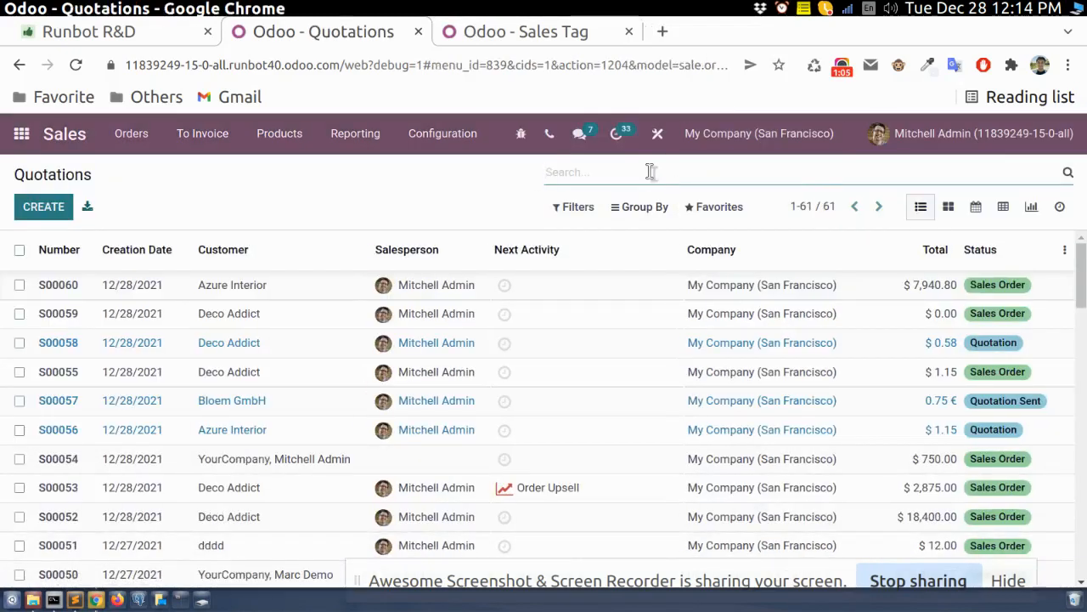
type("Azure")
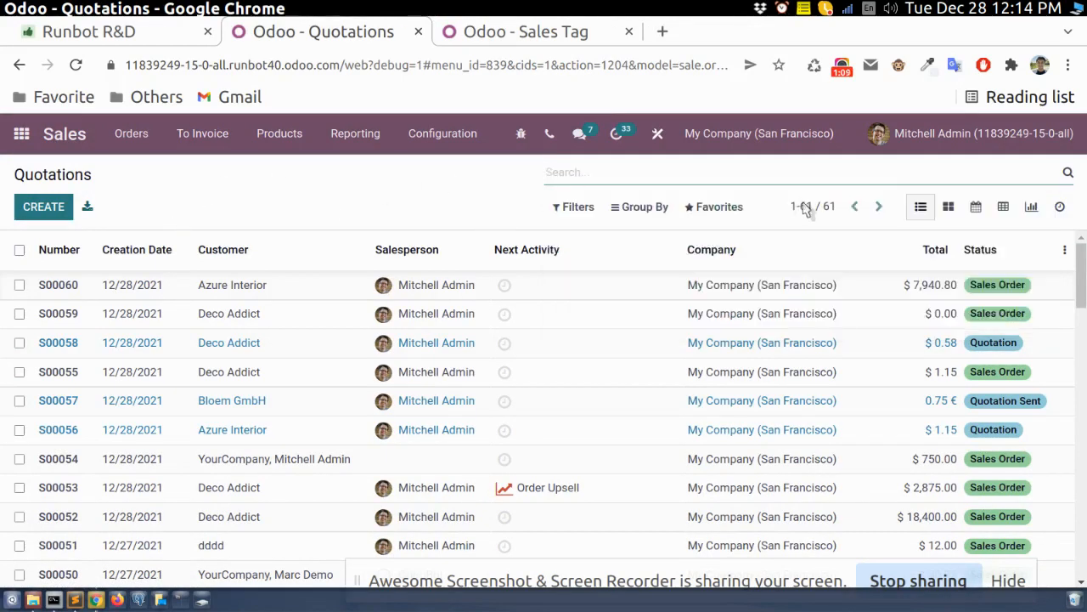
left_click(739, 172)
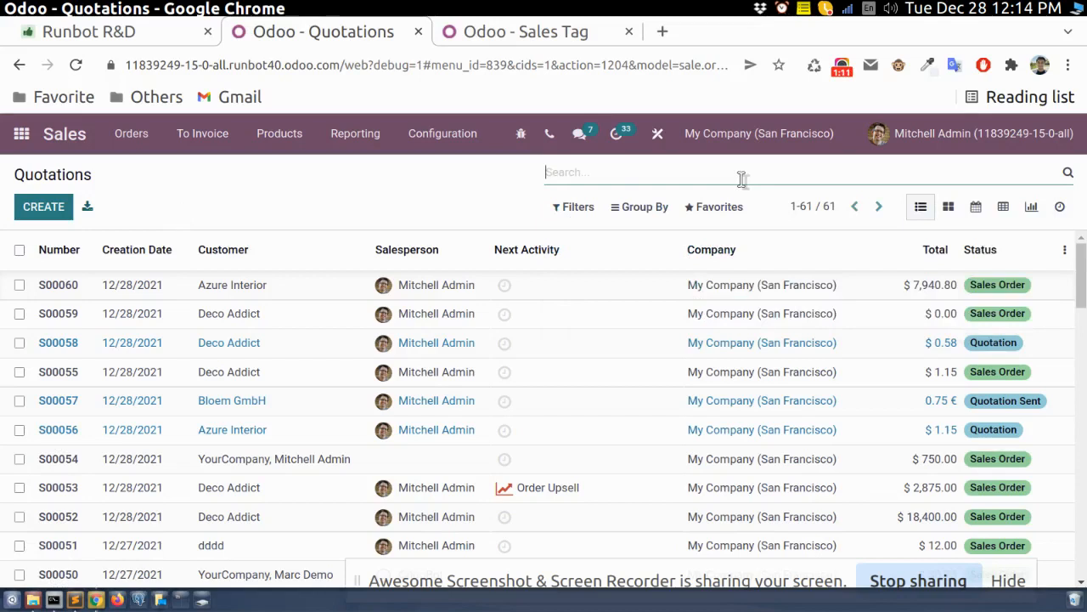
type("Azur")
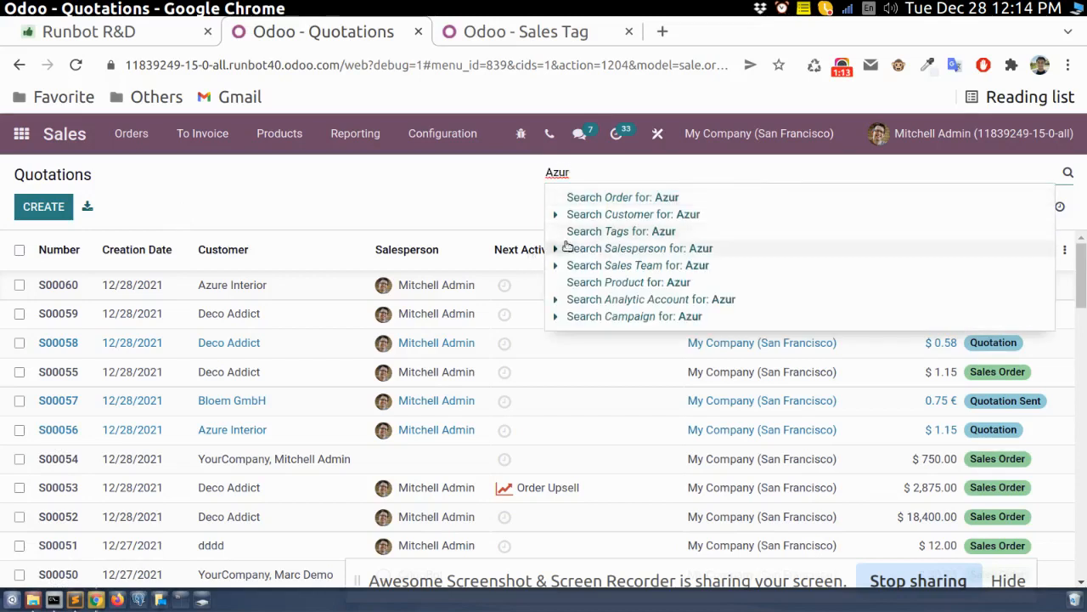
left_click(621, 231)
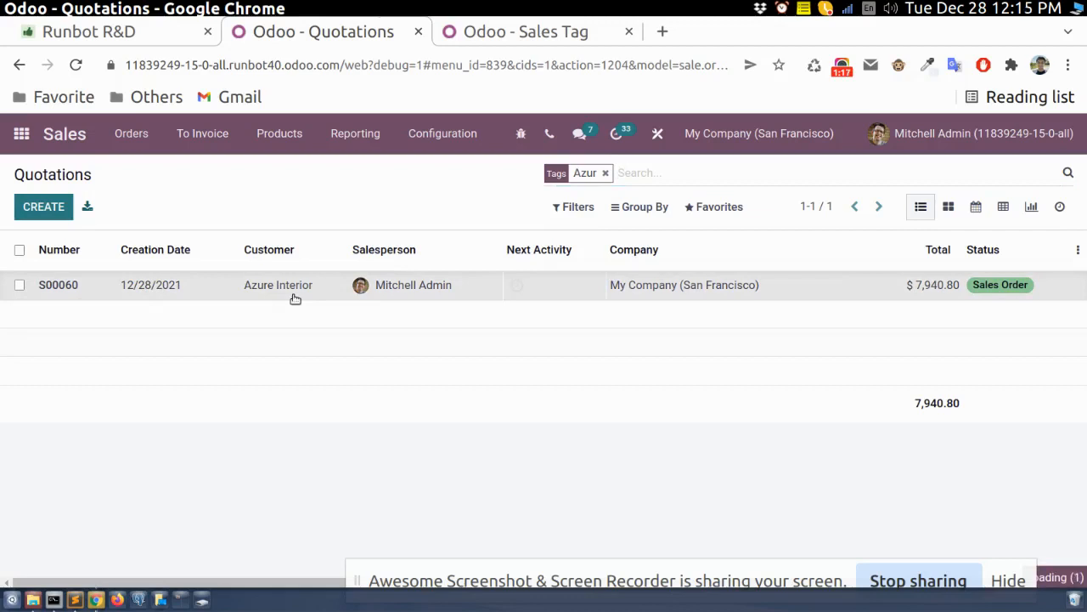
left_click(58, 284)
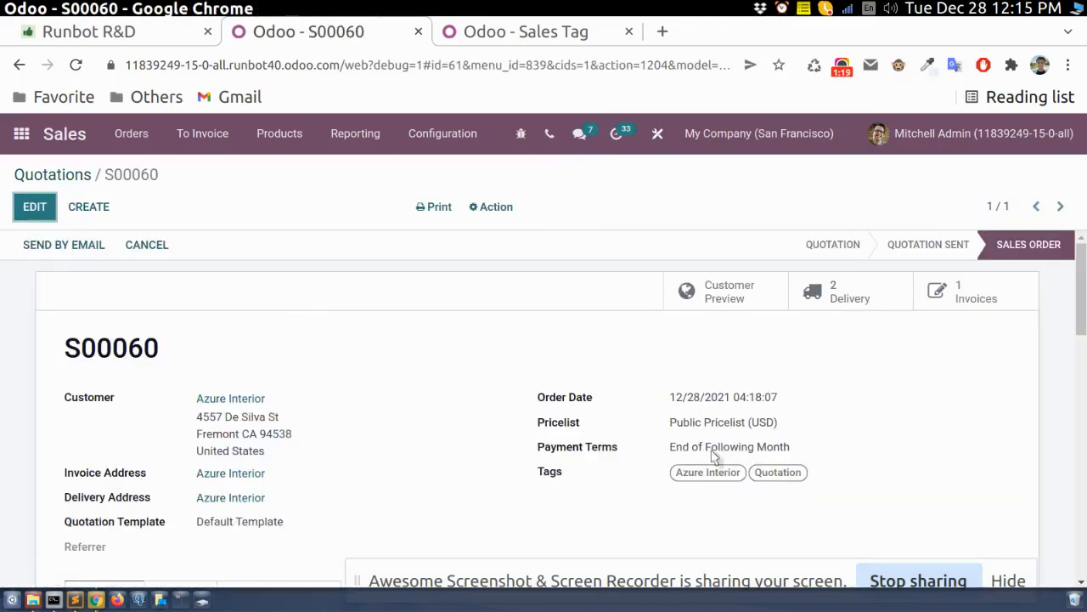
mouse_move(7, 305)
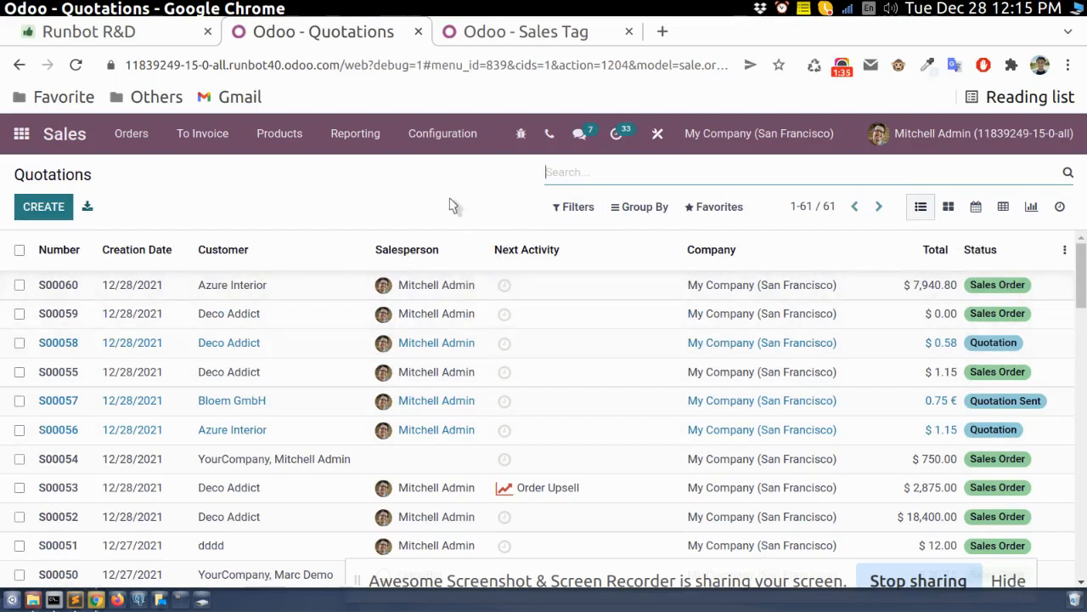
mouse_move(323, 98)
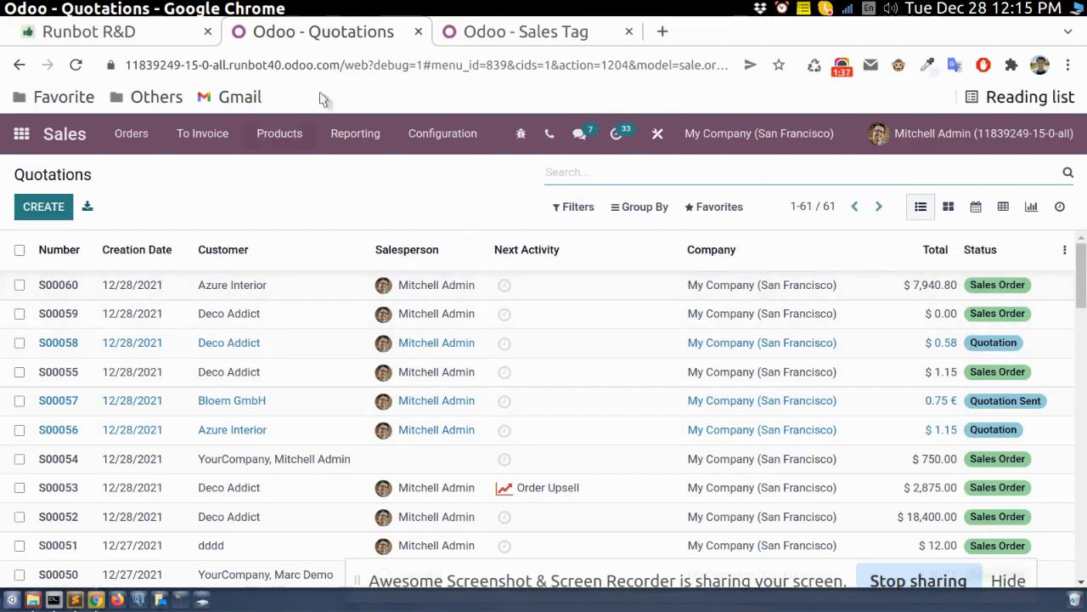